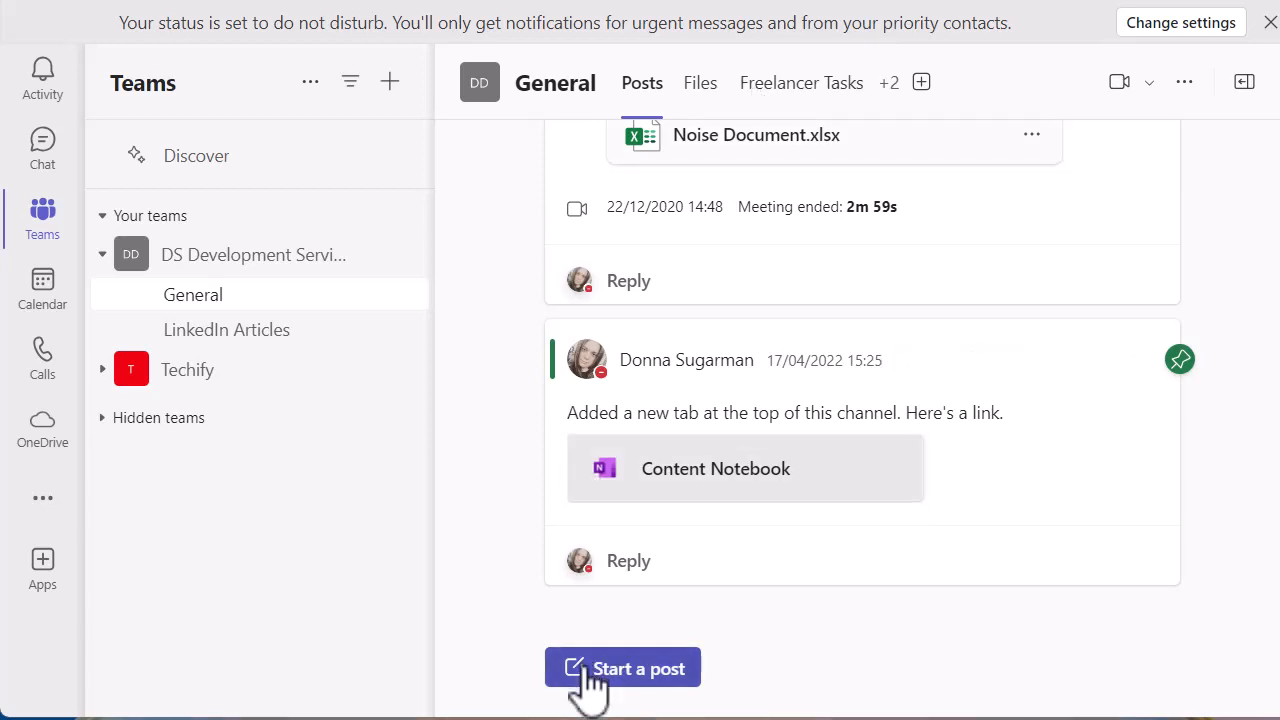
# Step: Start a new General channel post and make it an Announcement with a headline banner
pyautogui.click(622, 668)
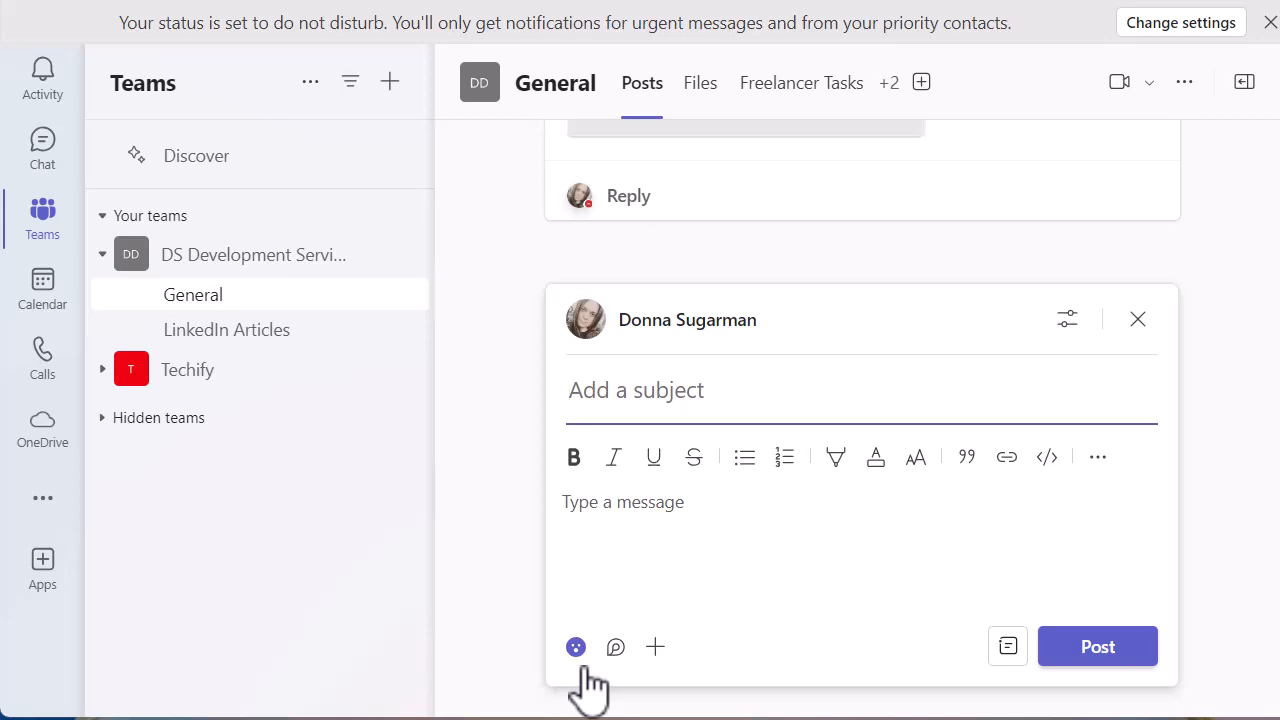
pyautogui.moveTo(1008, 647)
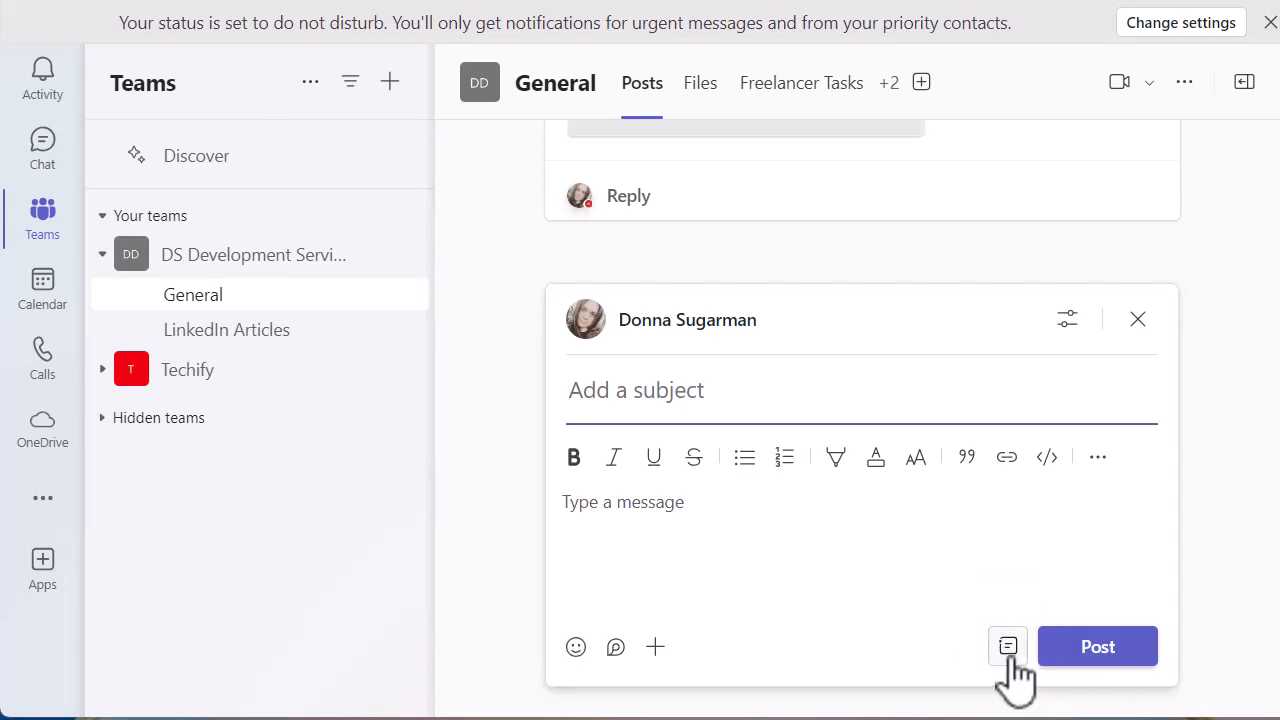
pyautogui.moveTo(1007, 646)
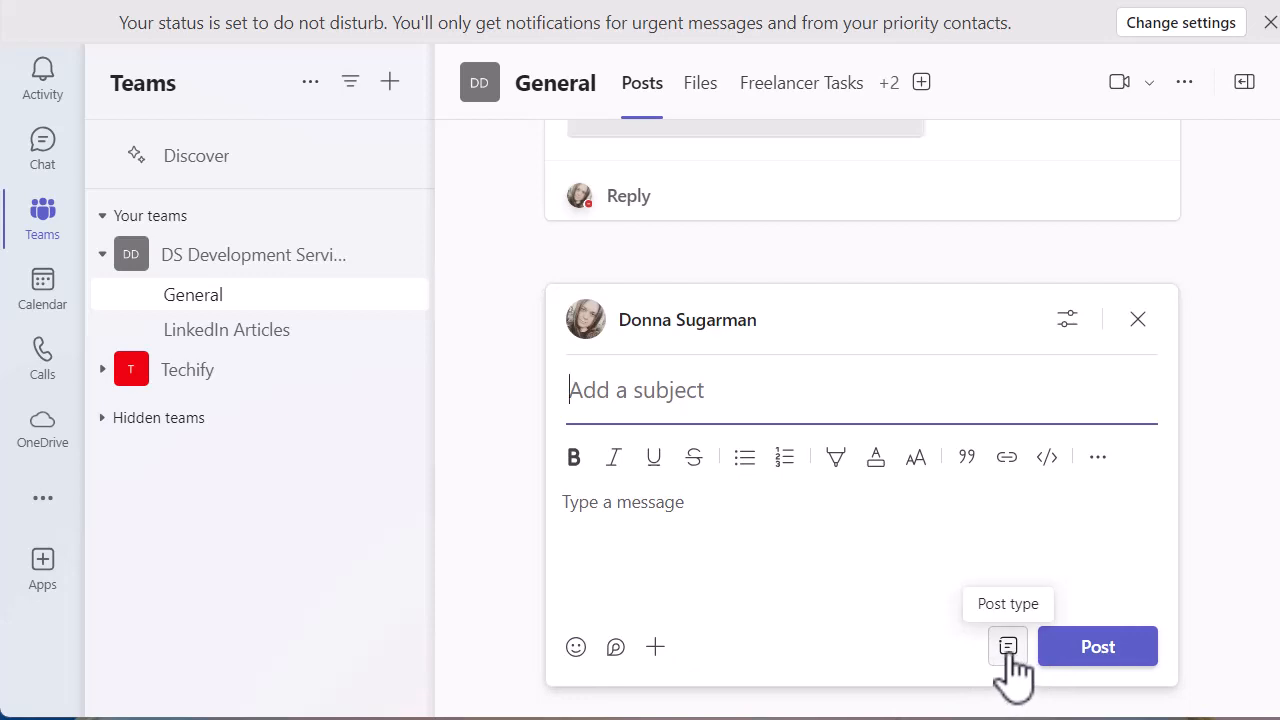
pyautogui.click(1007, 646)
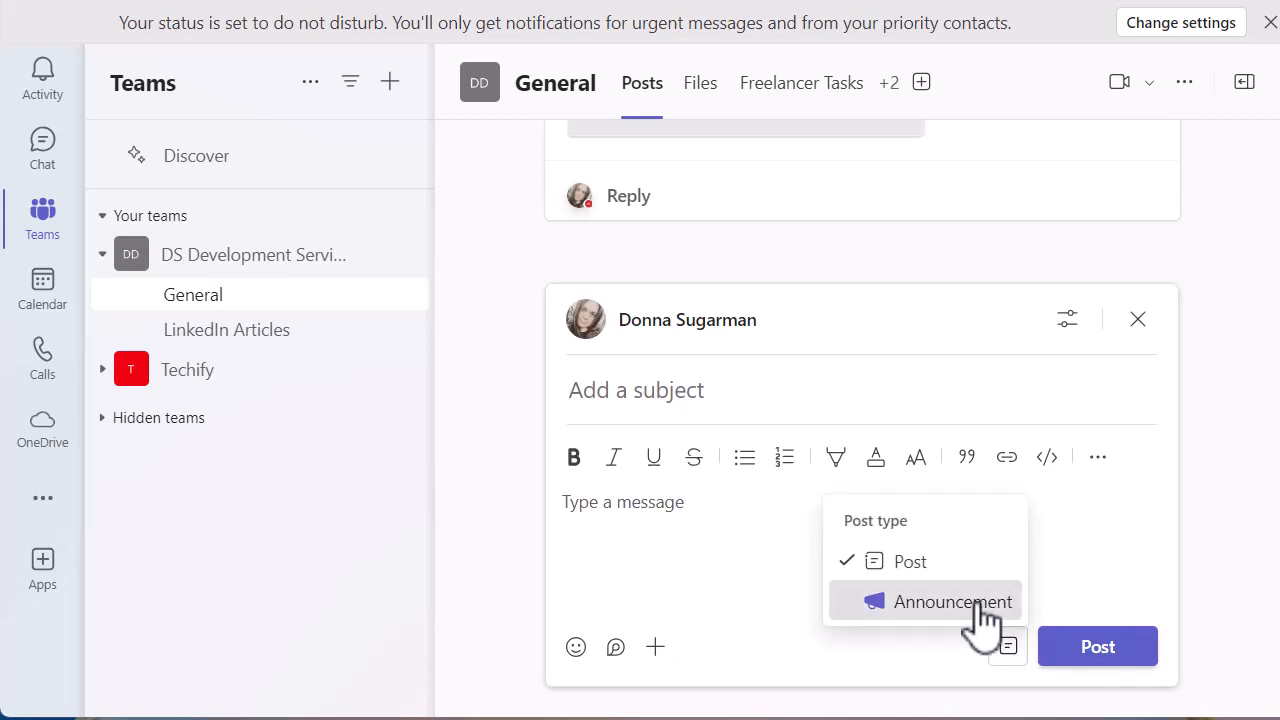
pyautogui.click(952, 601)
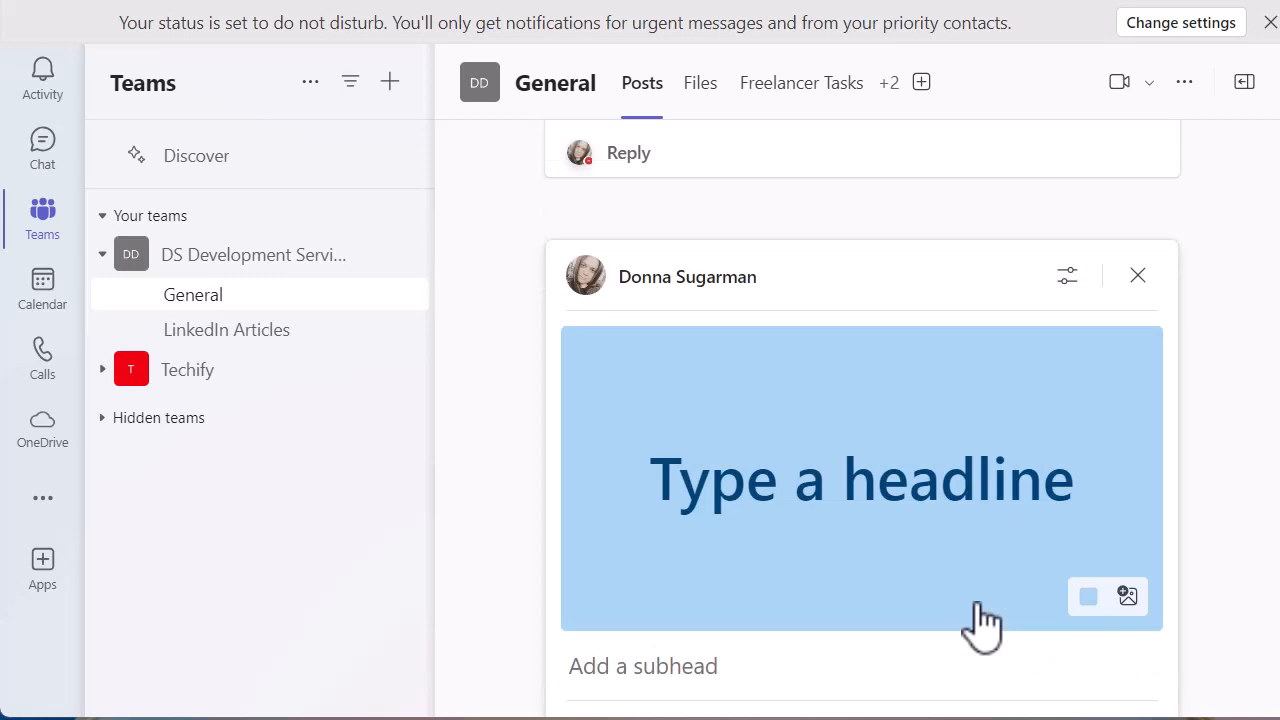
pyautogui.scroll(-3)
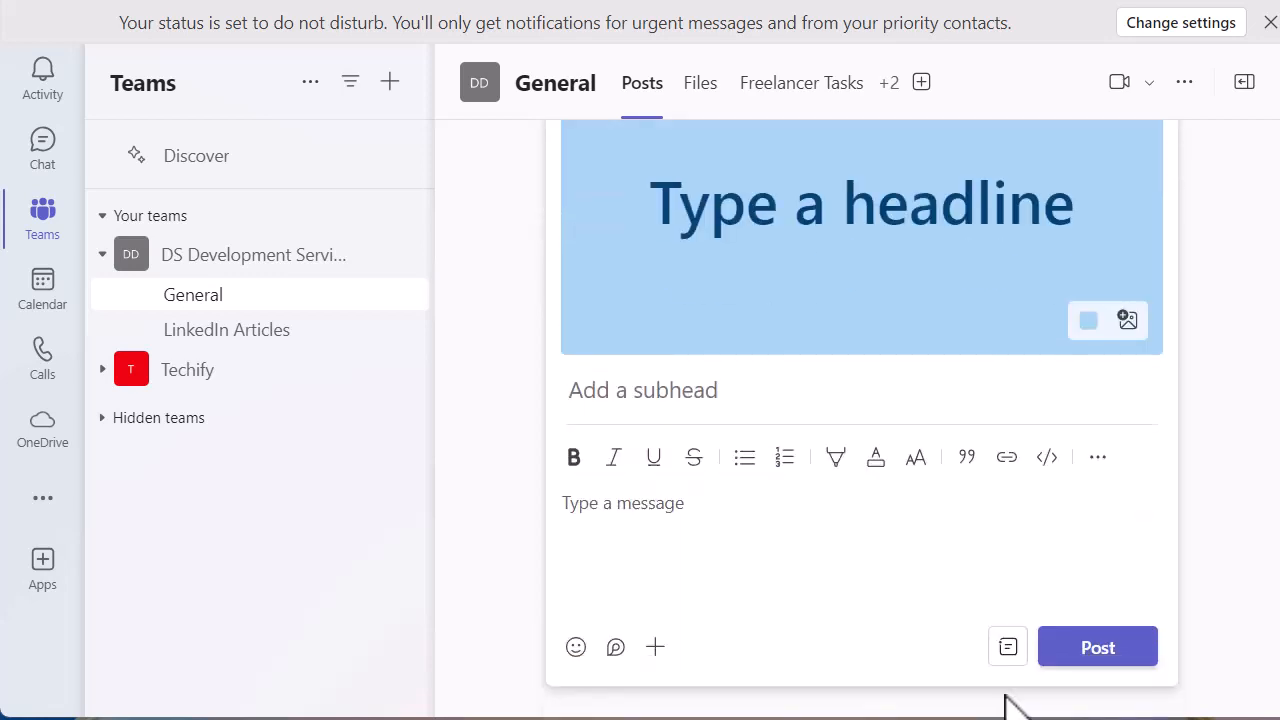
pyautogui.moveTo(938, 596)
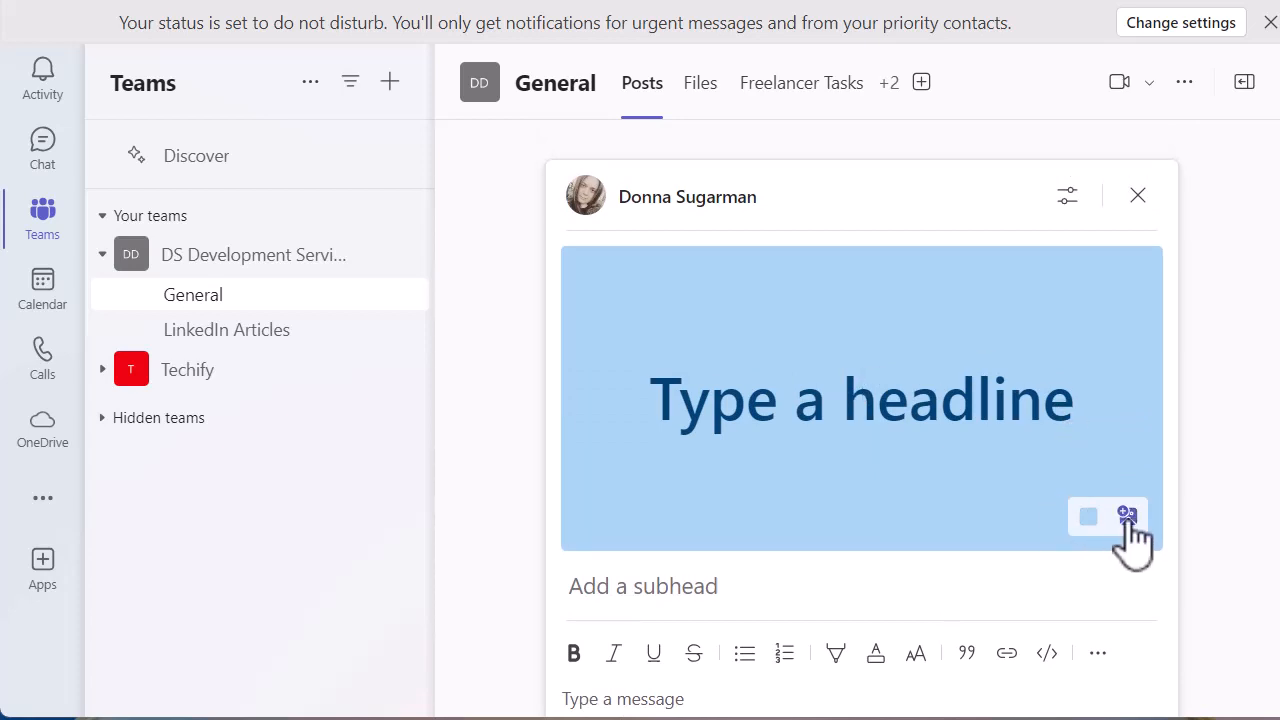
pyautogui.moveTo(1127, 517)
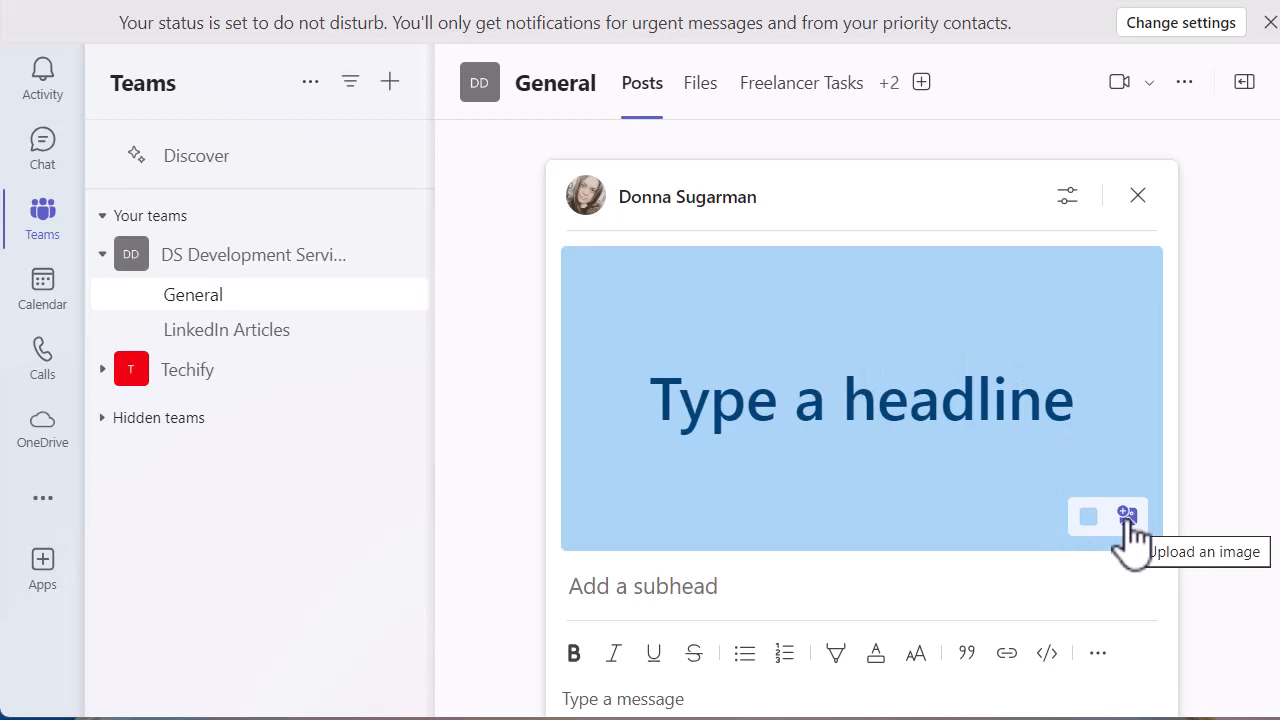
pyautogui.click(1127, 516)
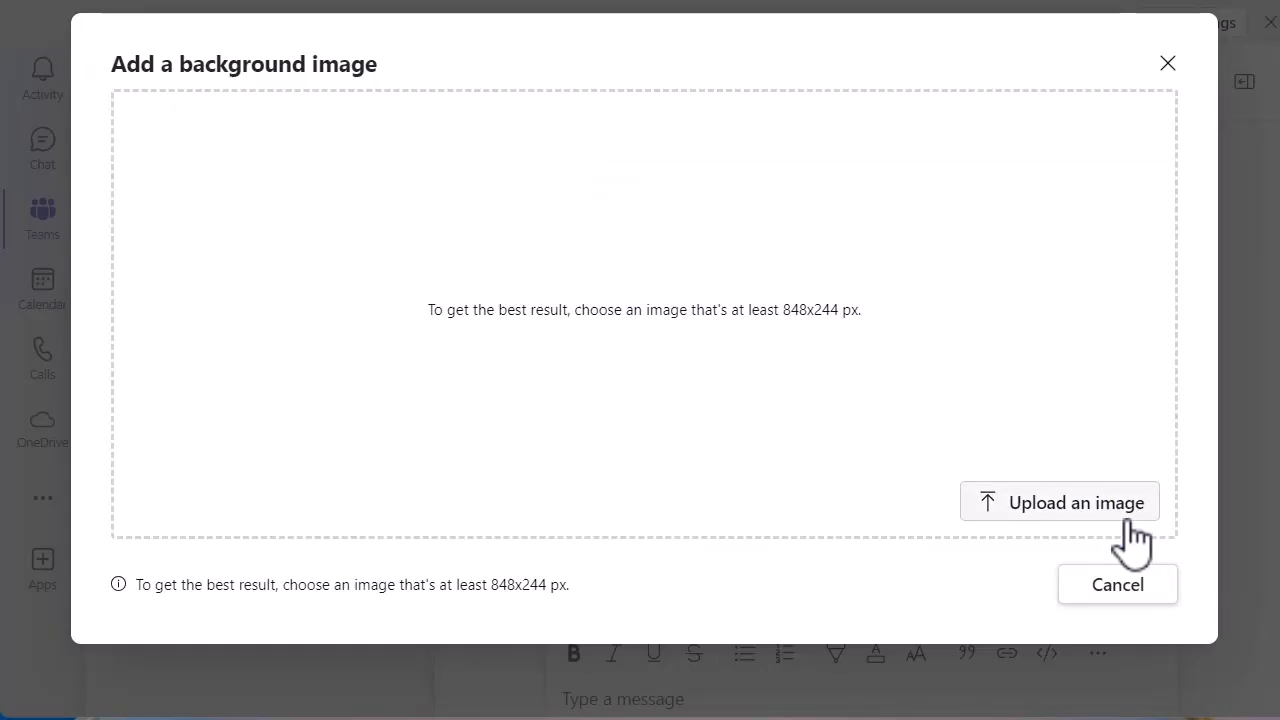
pyautogui.moveTo(835, 290)
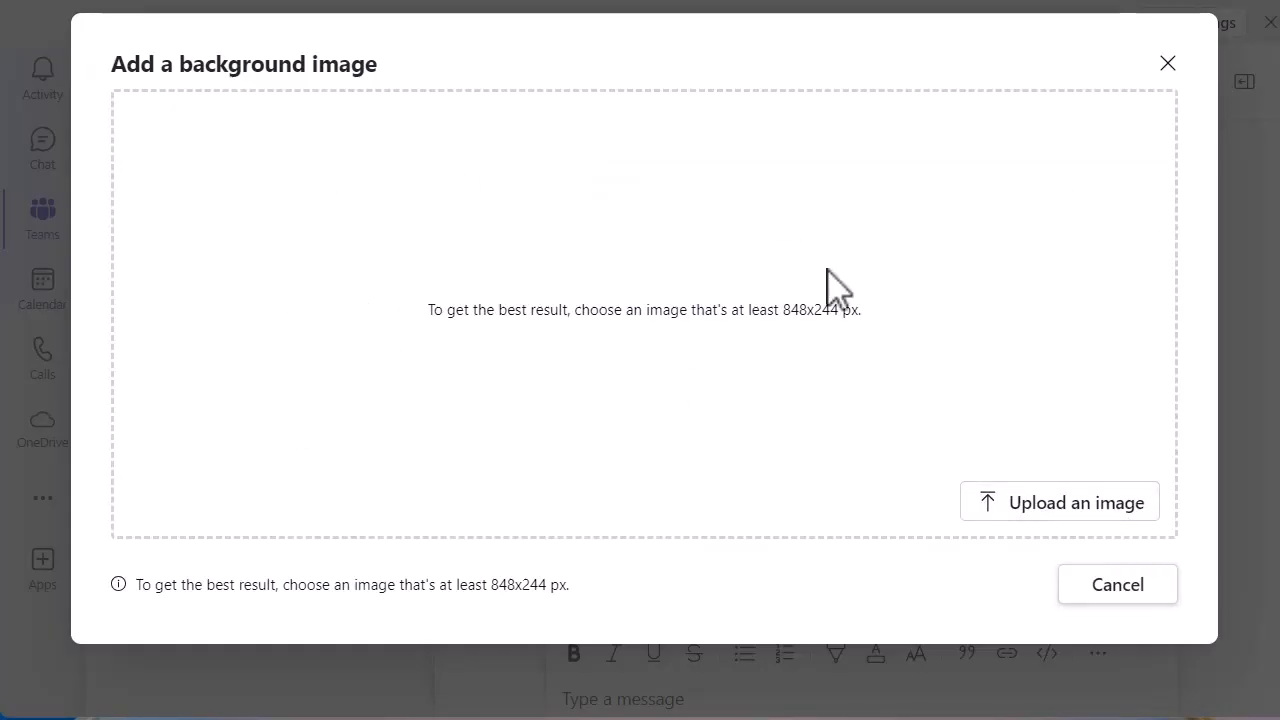
pyautogui.moveTo(1059, 490)
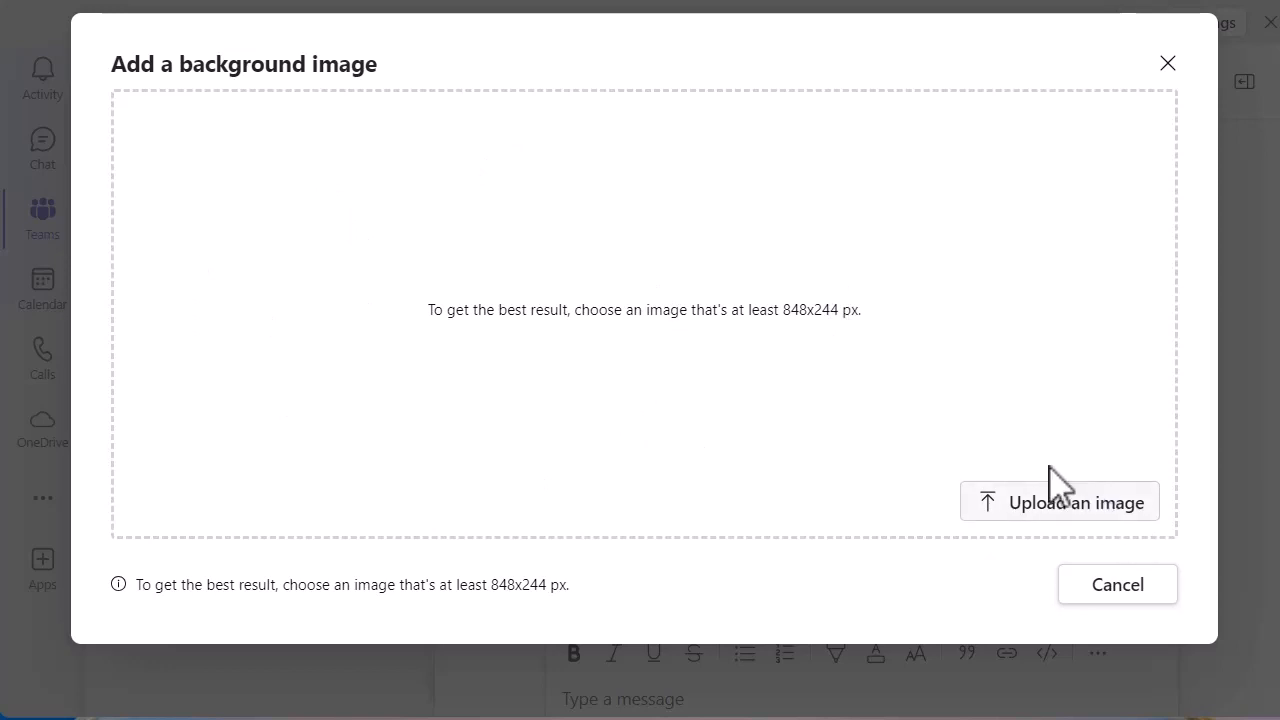
pyautogui.moveTo(1043, 520)
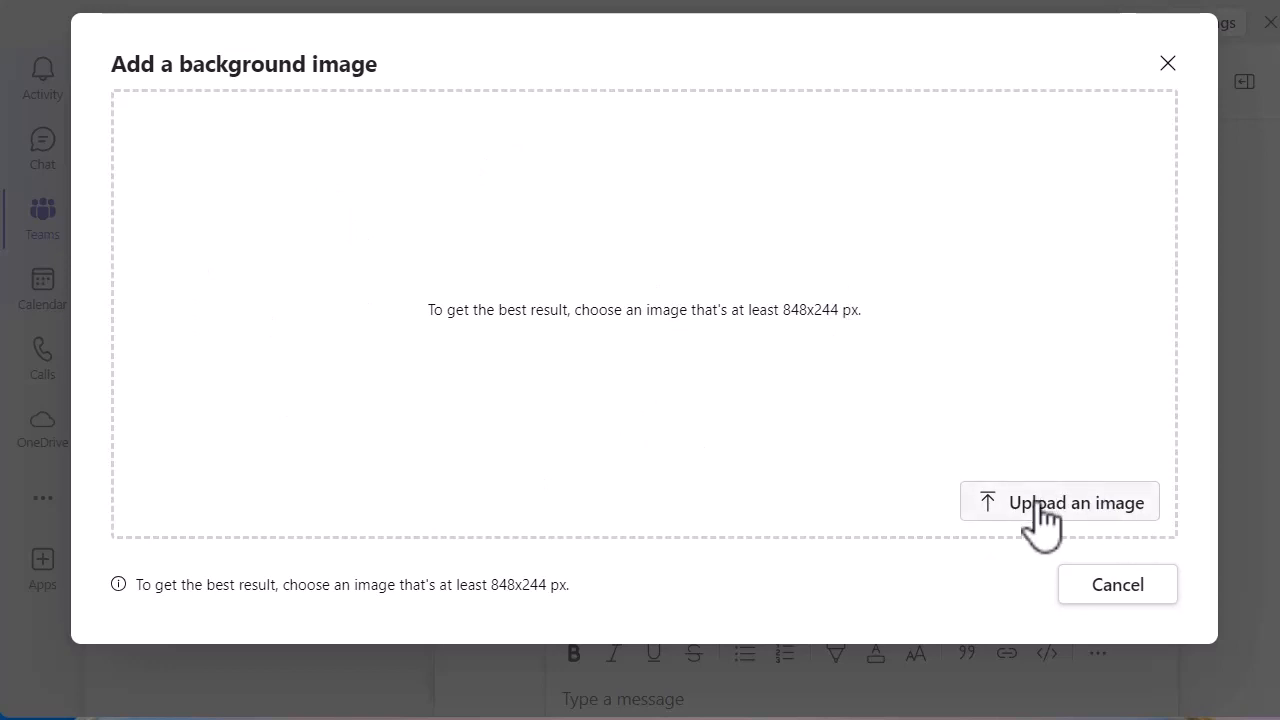
pyautogui.click(1059, 502)
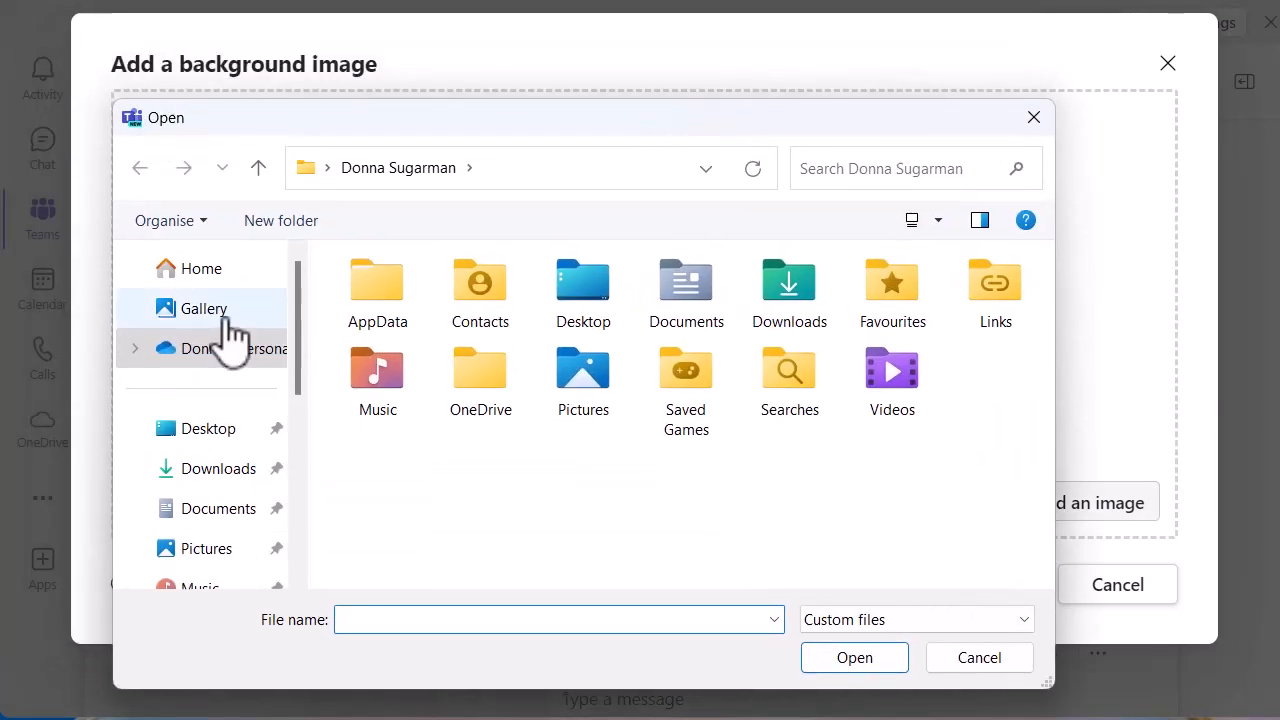
pyautogui.click(203, 308)
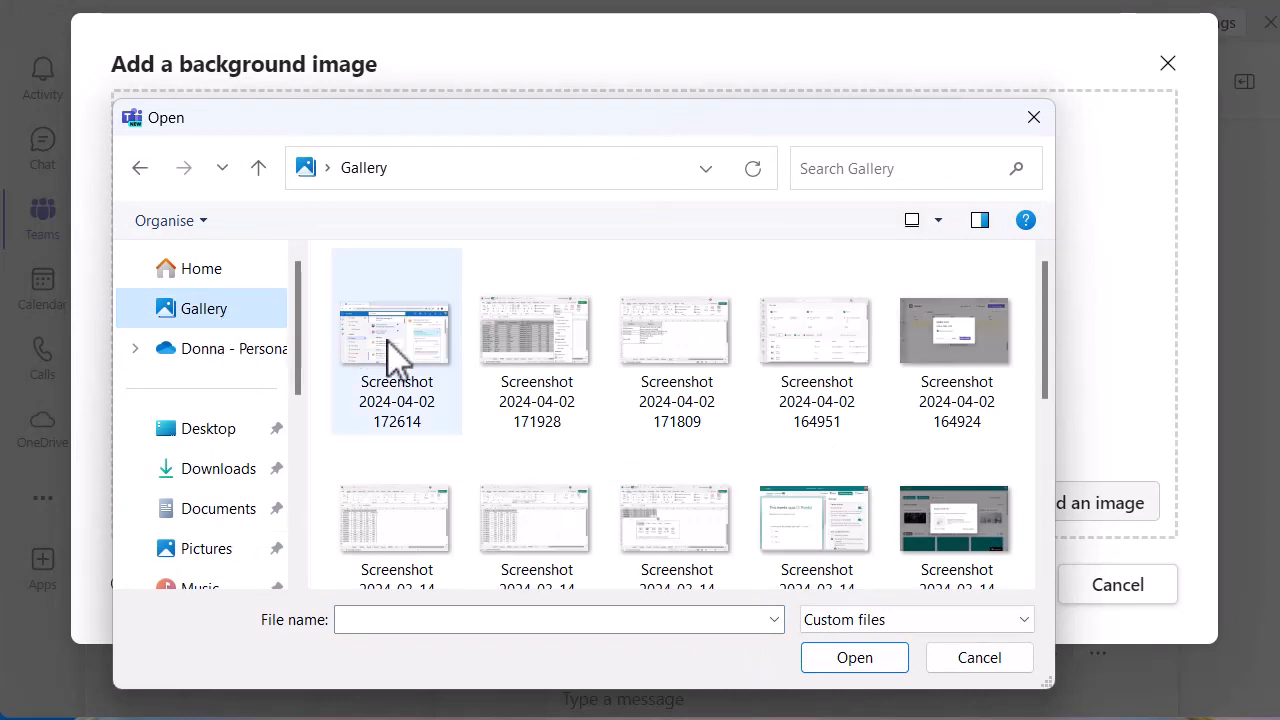
pyautogui.moveTo(396, 340)
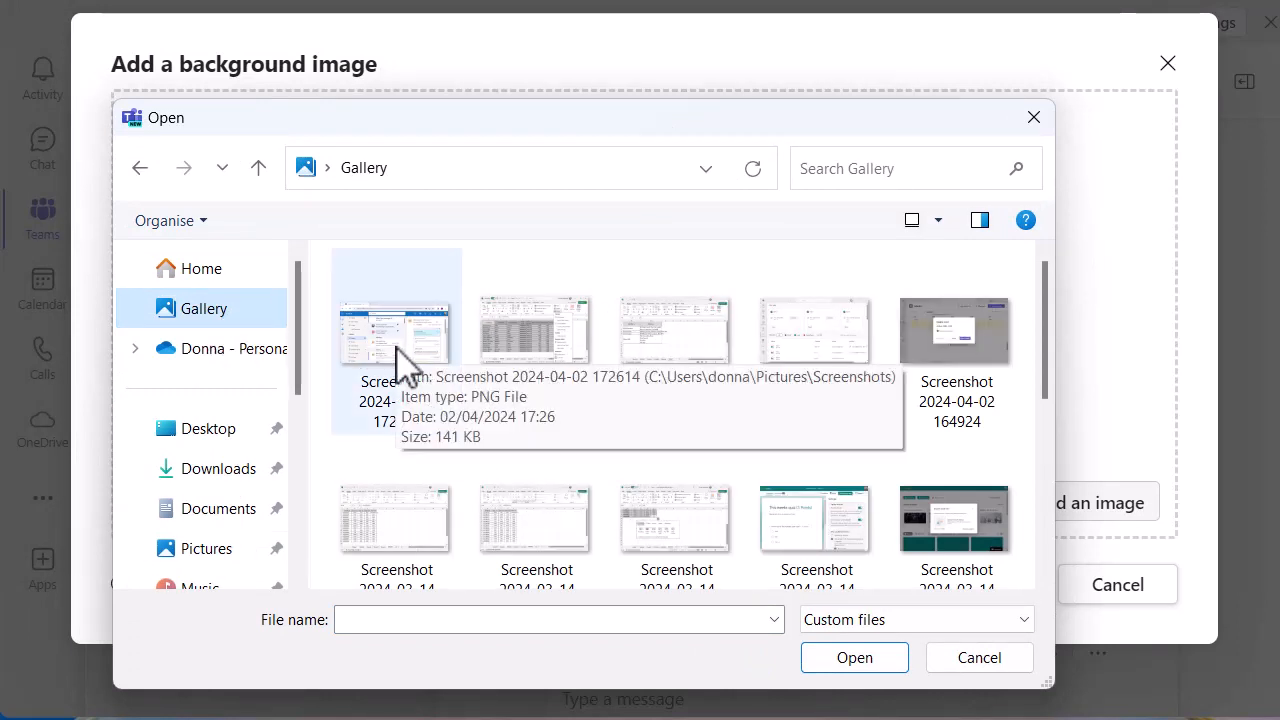
pyautogui.click(396, 330)
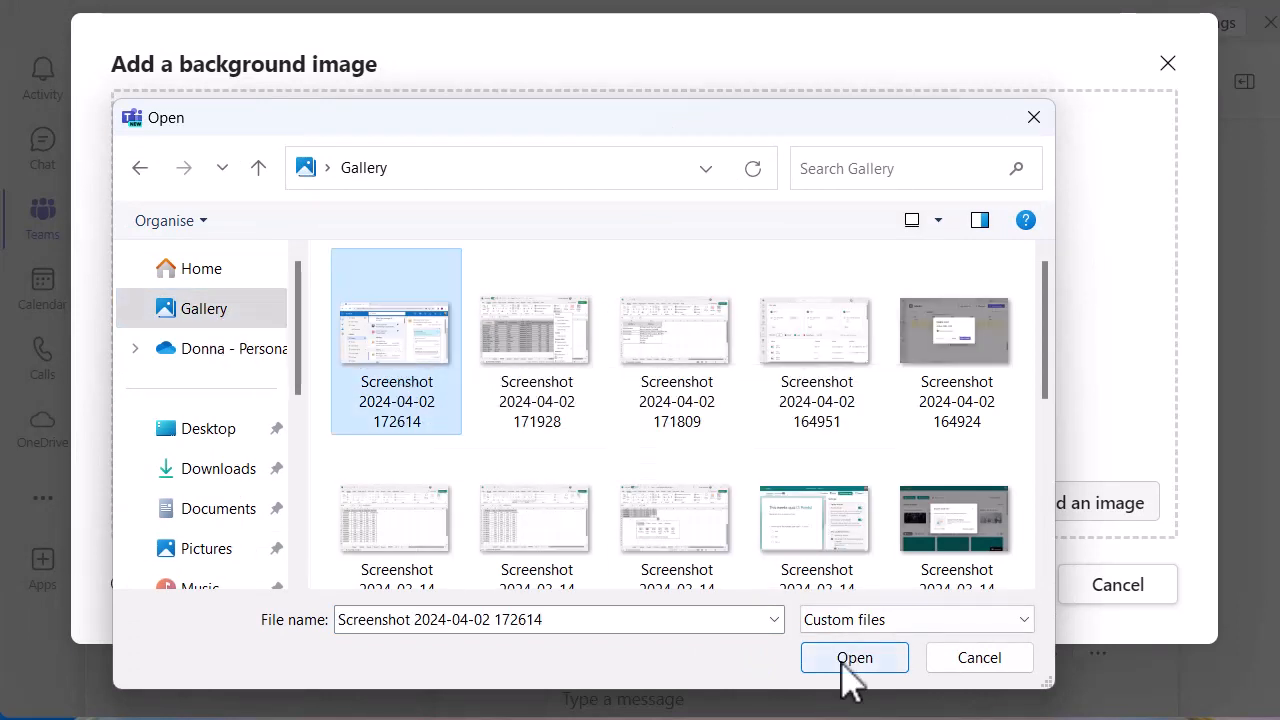
pyautogui.click(854, 657)
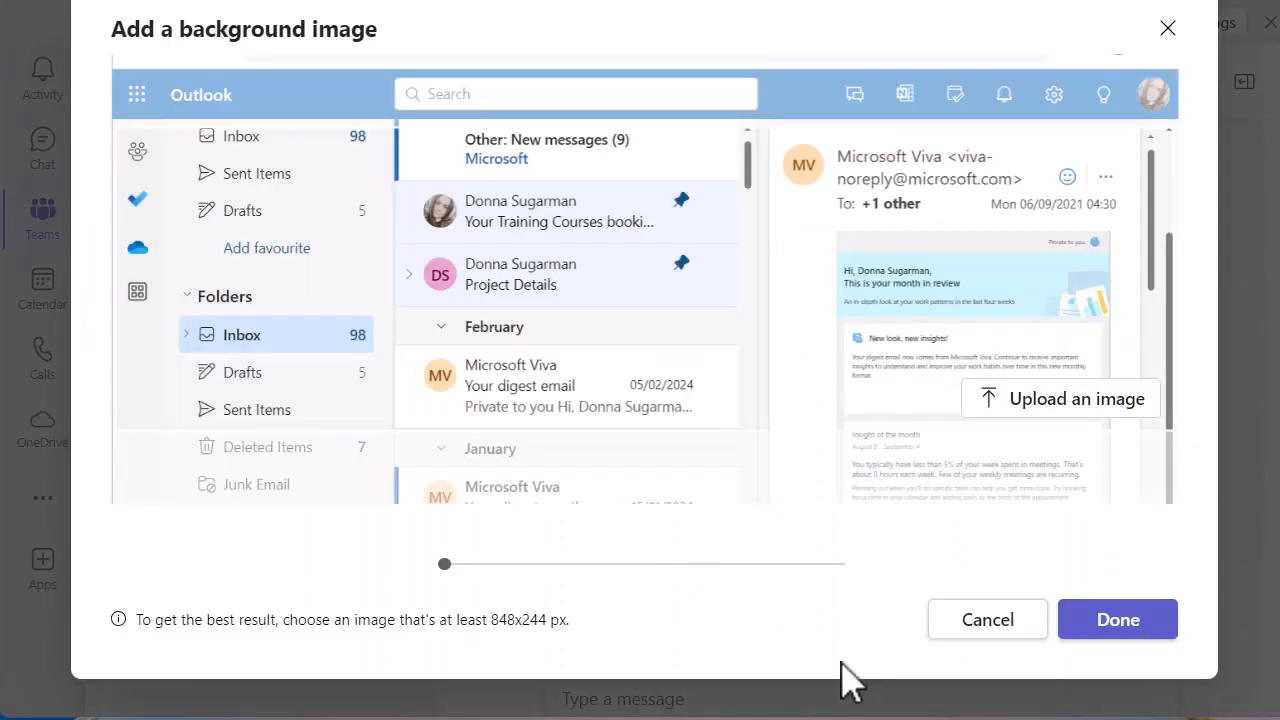
pyautogui.moveTo(763, 457)
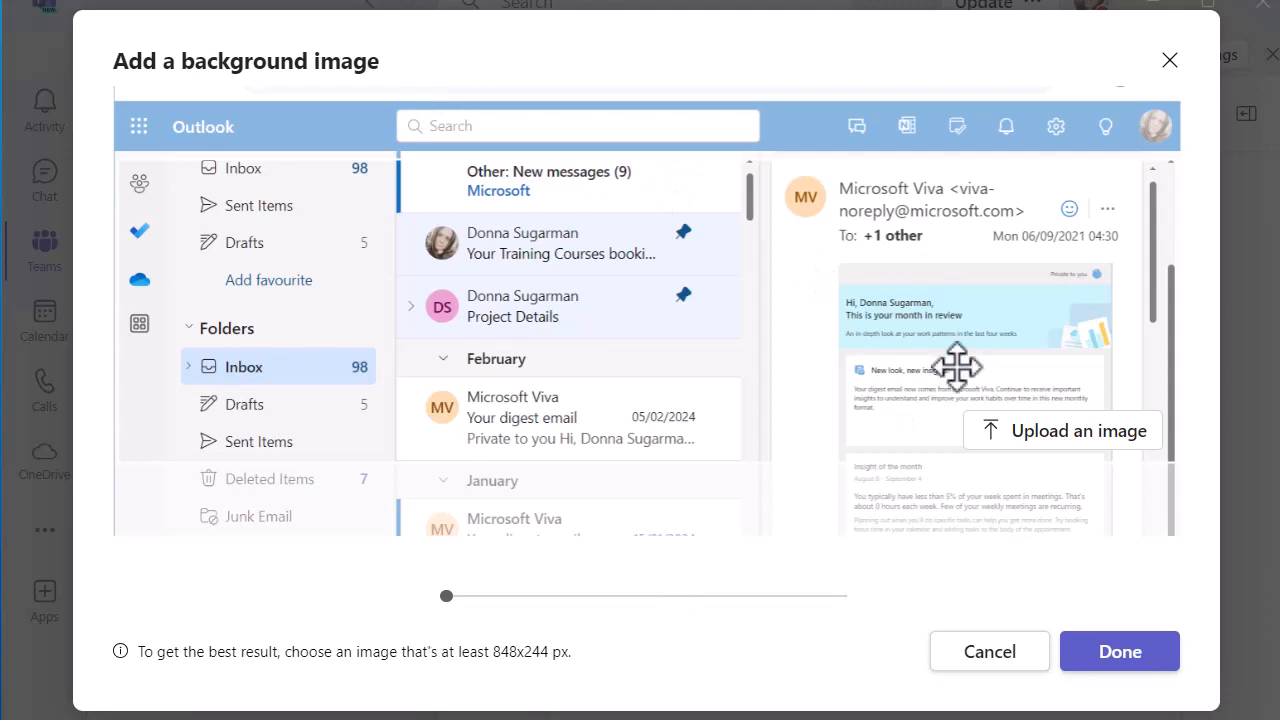
pyautogui.moveTo(1119, 651)
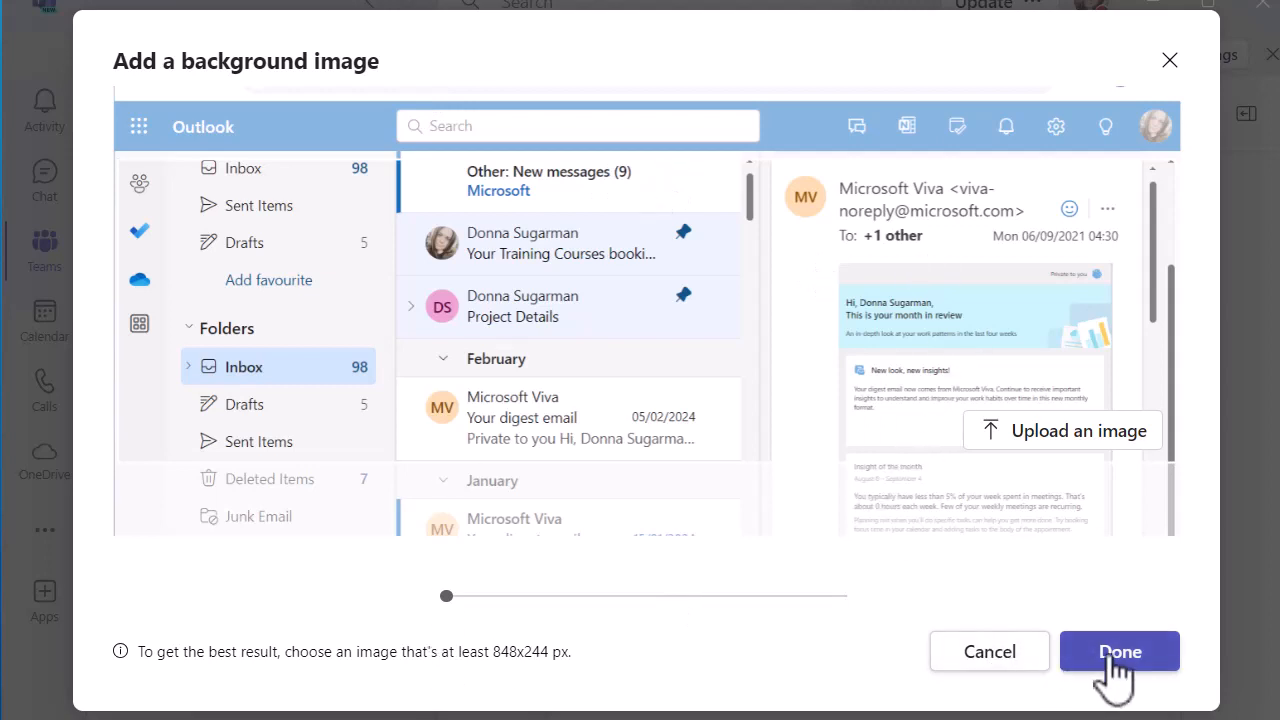
# Step: Apply the uploaded screenshot as the announcement's headline banner background
pyautogui.click(1119, 651)
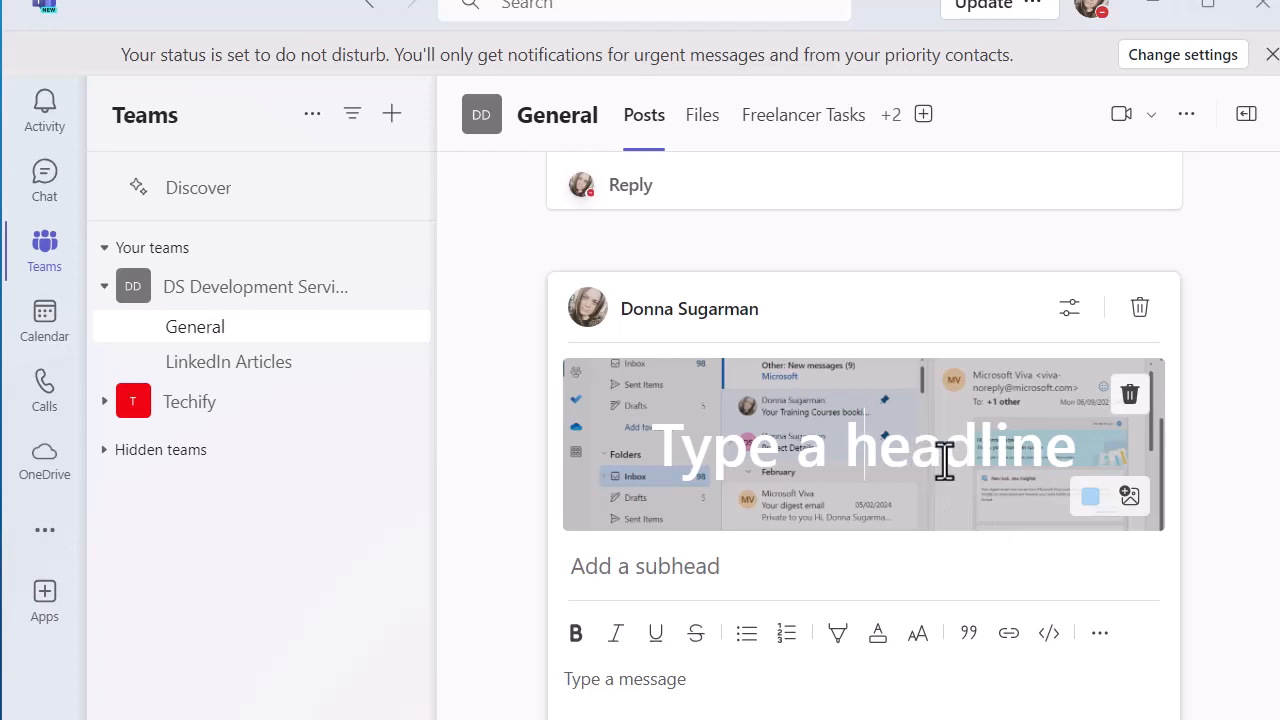
pyautogui.moveTo(697, 458)
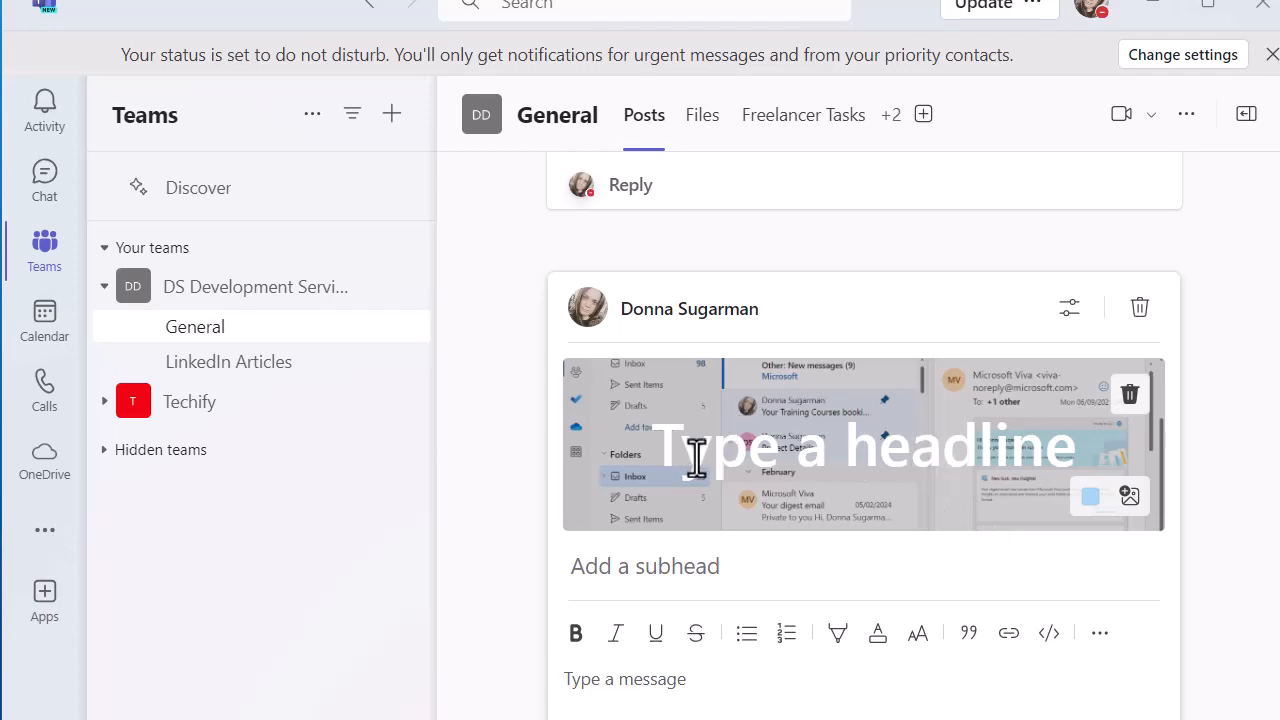
pyautogui.moveTo(908, 475)
pyautogui.write('New')
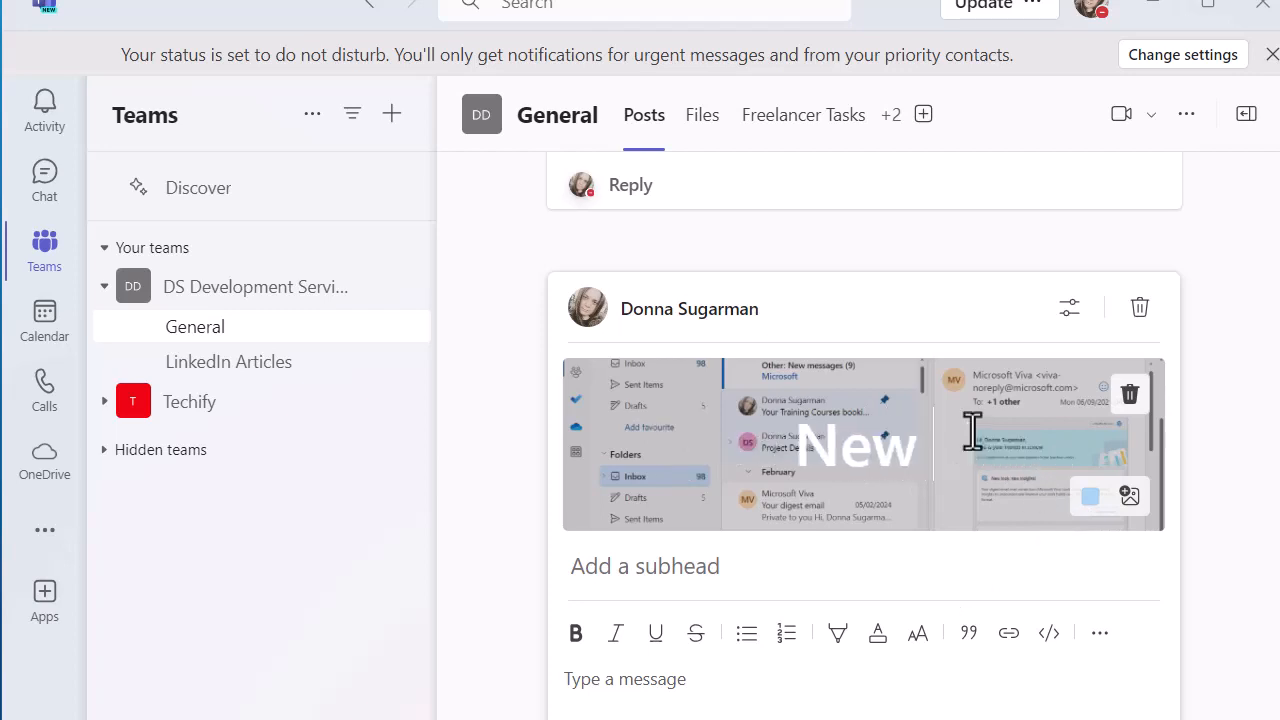
# Step: Enter the headline "New product launch" over the screenshot banner
pyautogui.write('pri')
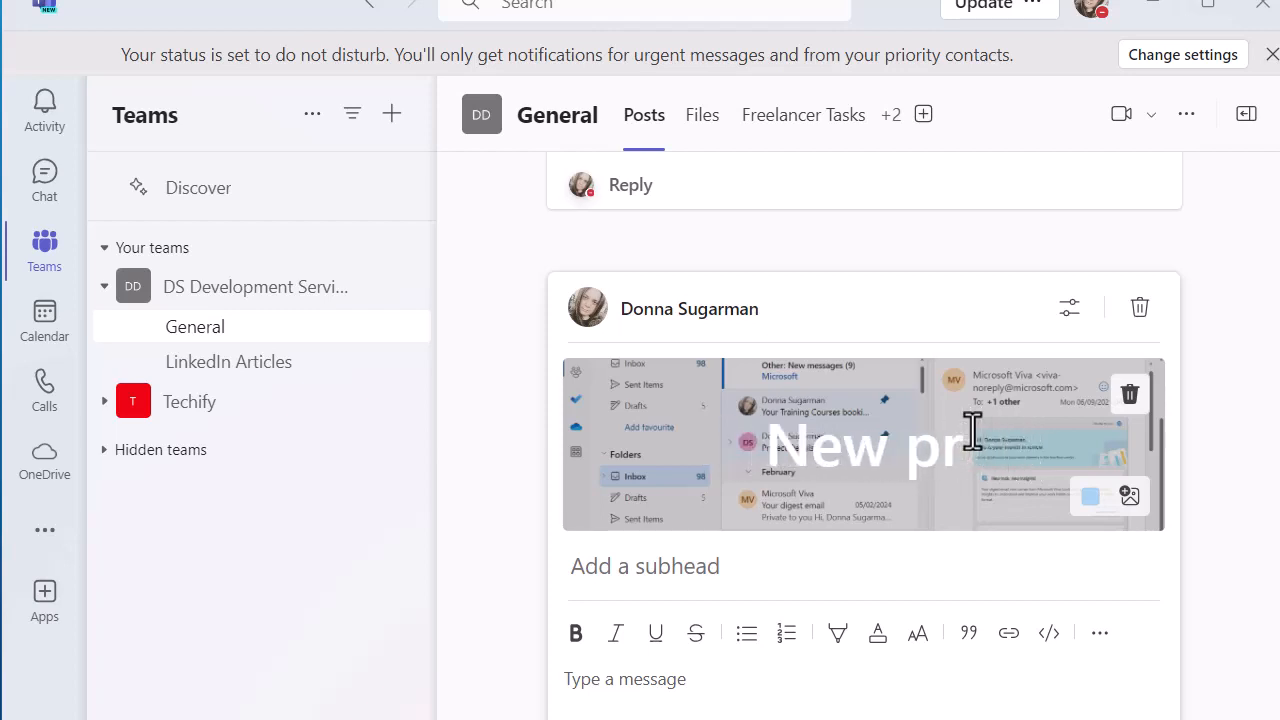
pyautogui.write('oduct')
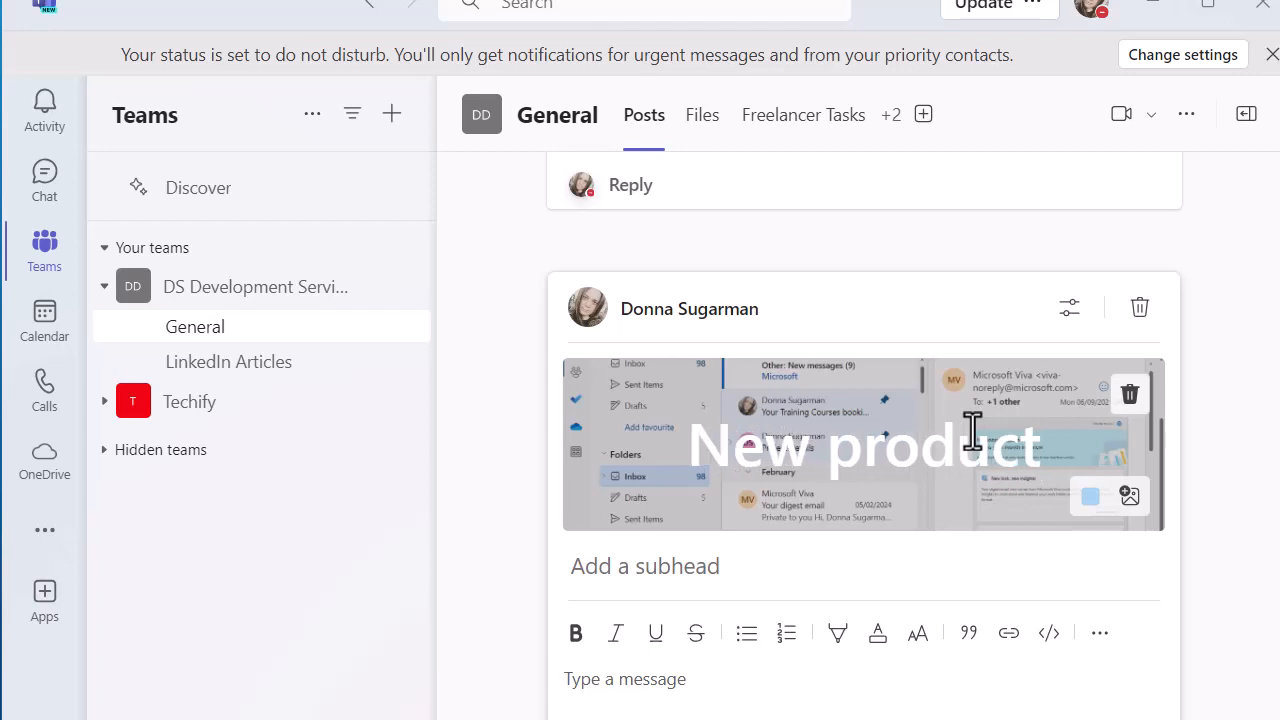
pyautogui.write('launch')
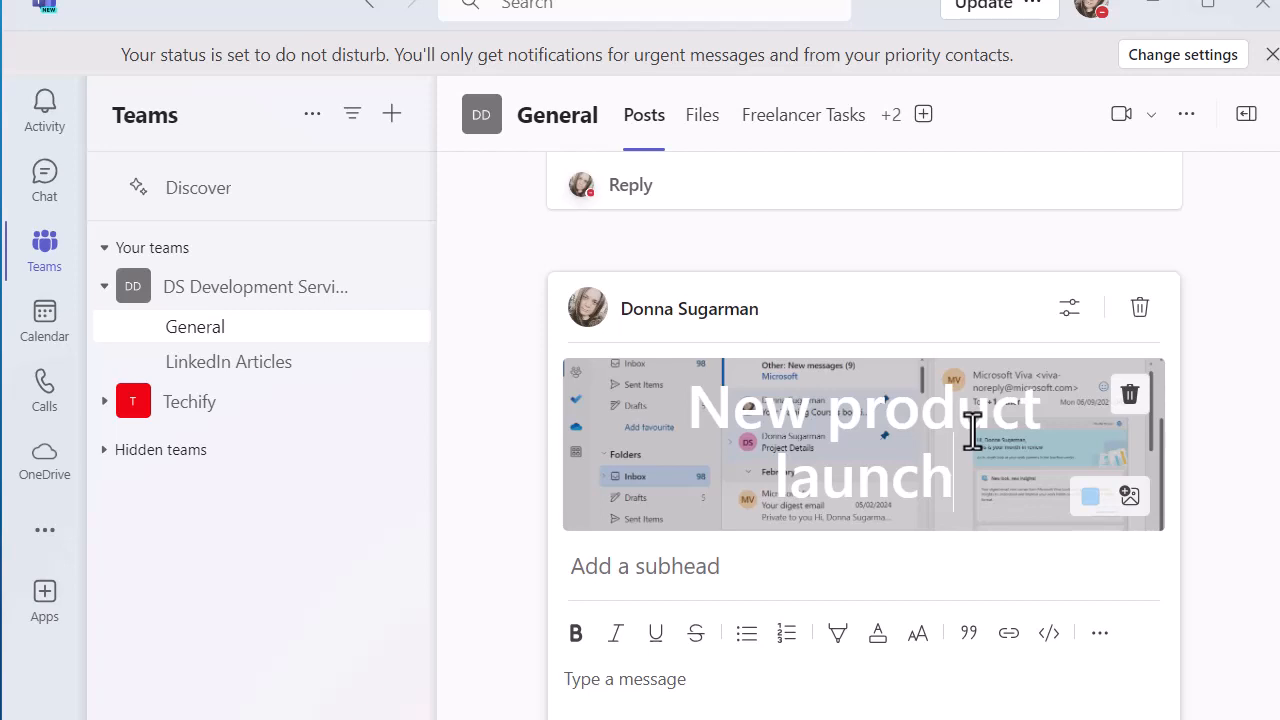
pyautogui.click(645, 566)
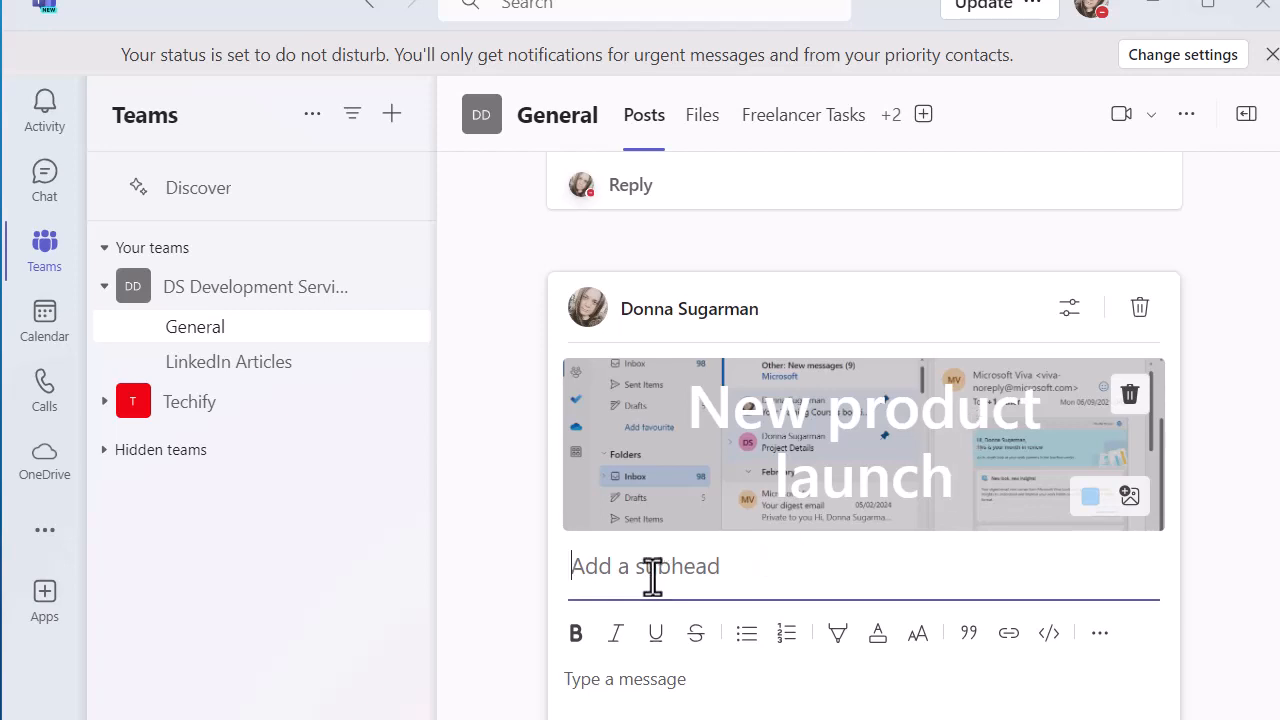
# Step: Enter the subhead "Check out the newest product about to launch"
pyautogui.write('Check')
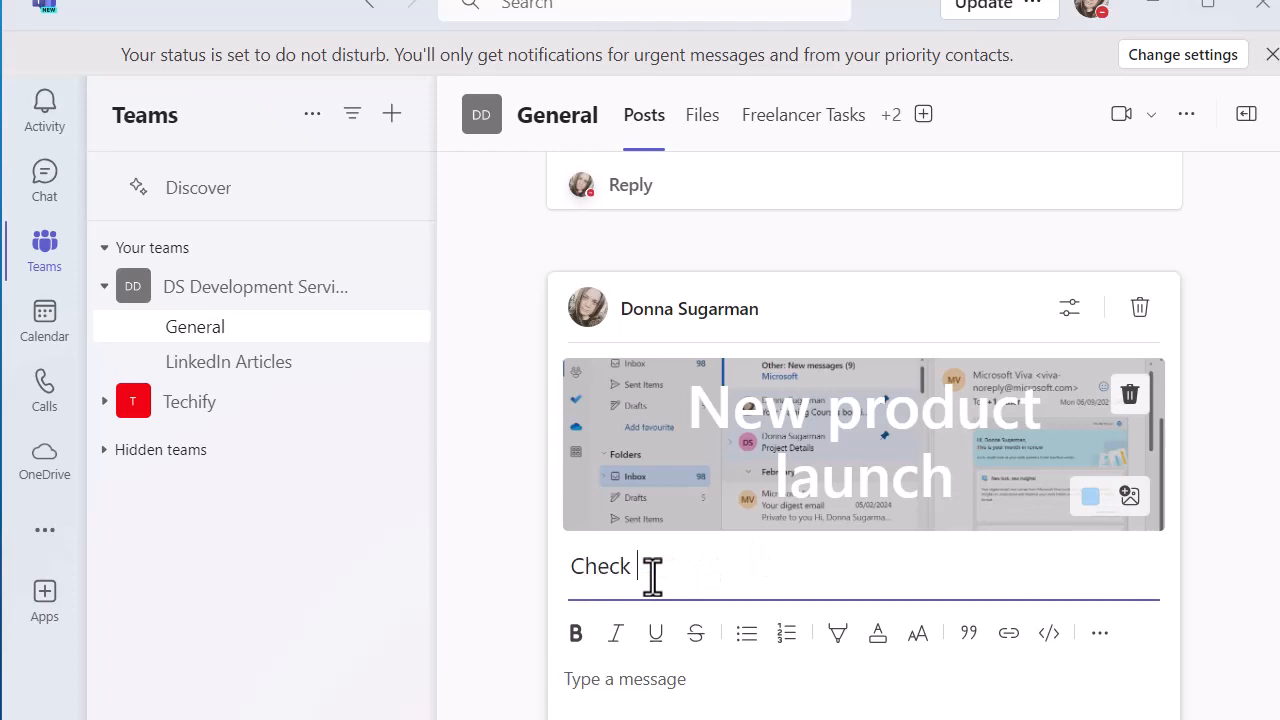
pyautogui.write('out the')
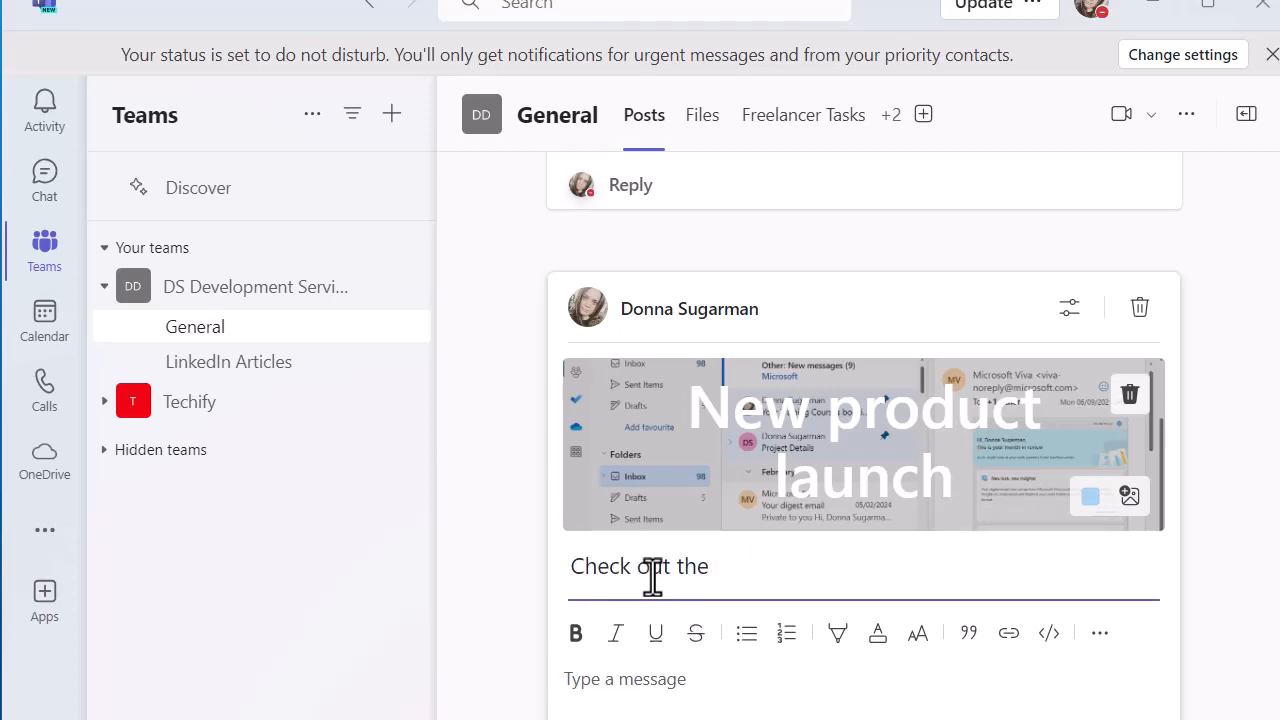
pyautogui.write('newest')
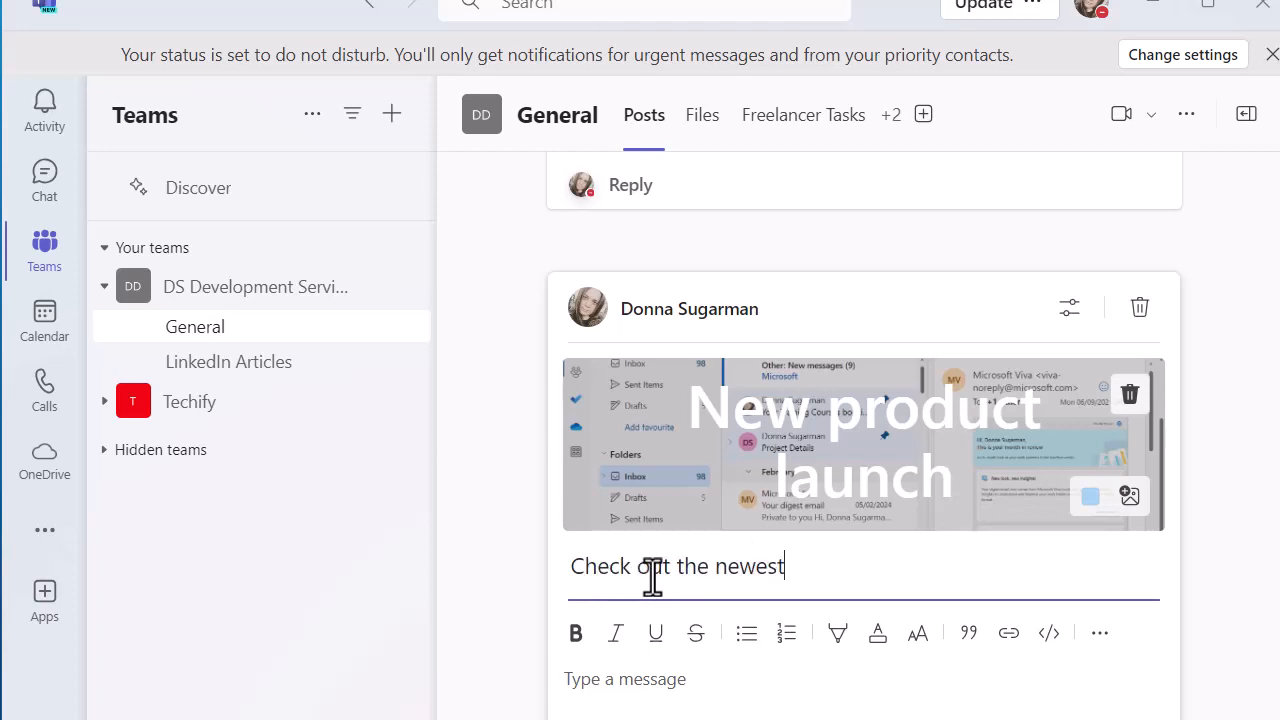
pyautogui.write('product')
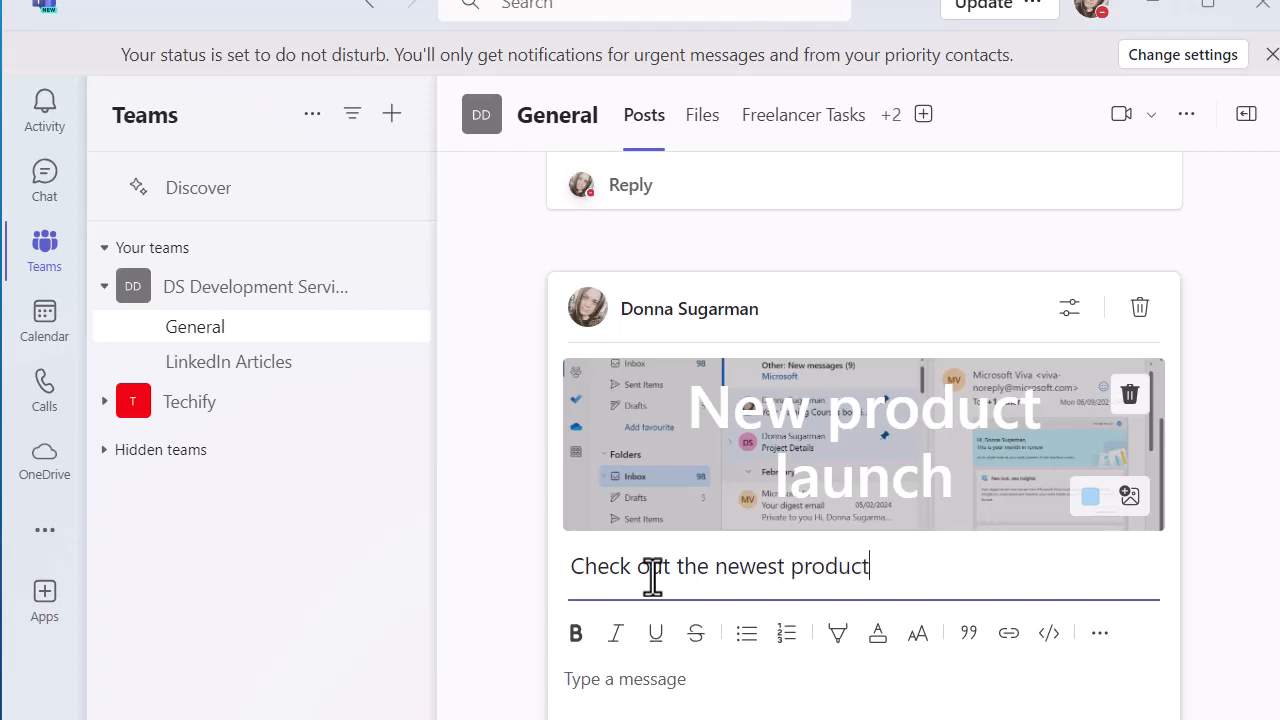
pyautogui.write('about to')
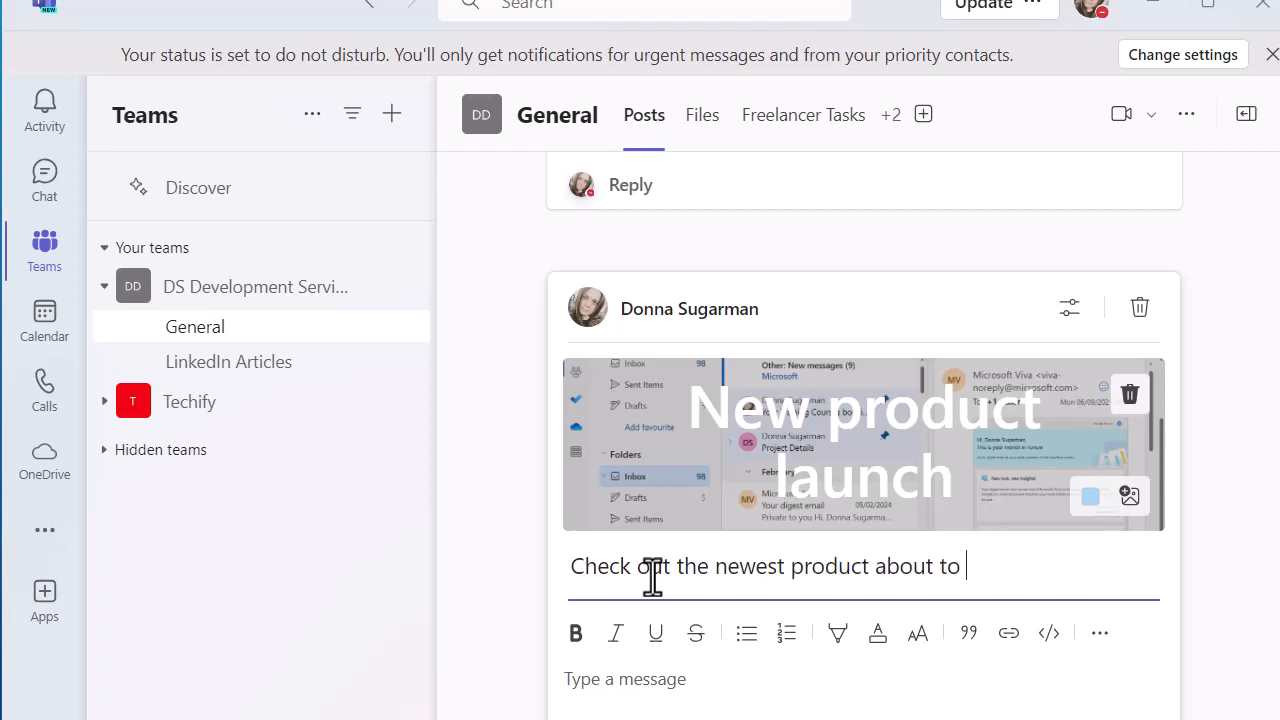
pyautogui.write('lau')
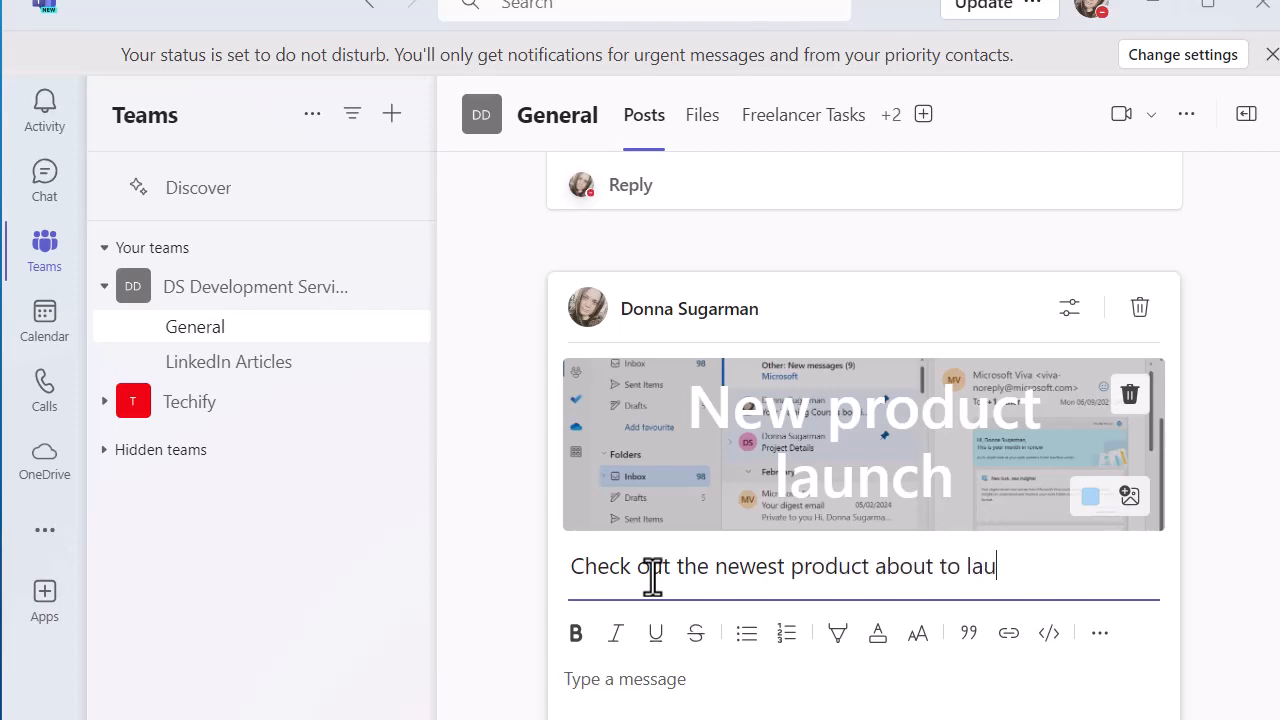
pyautogui.write('nch')
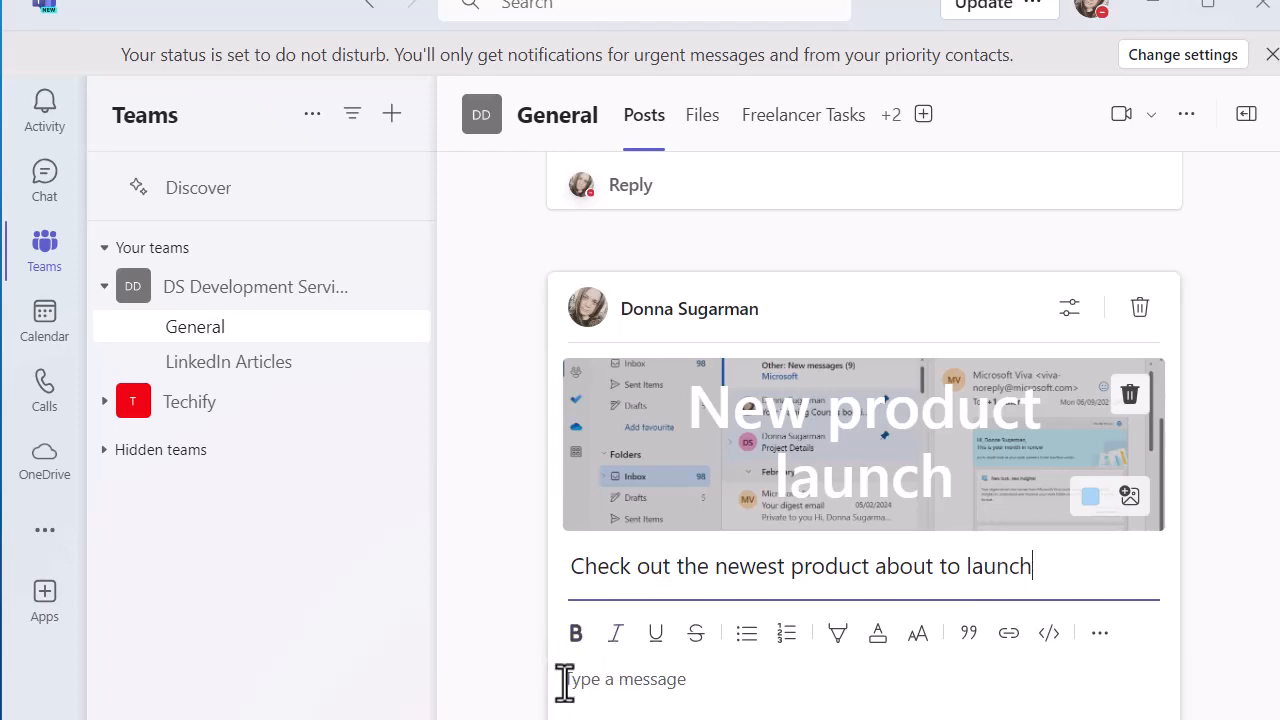
# Step: Enter the body text "See the intranet for more details..."
pyautogui.write('See the')
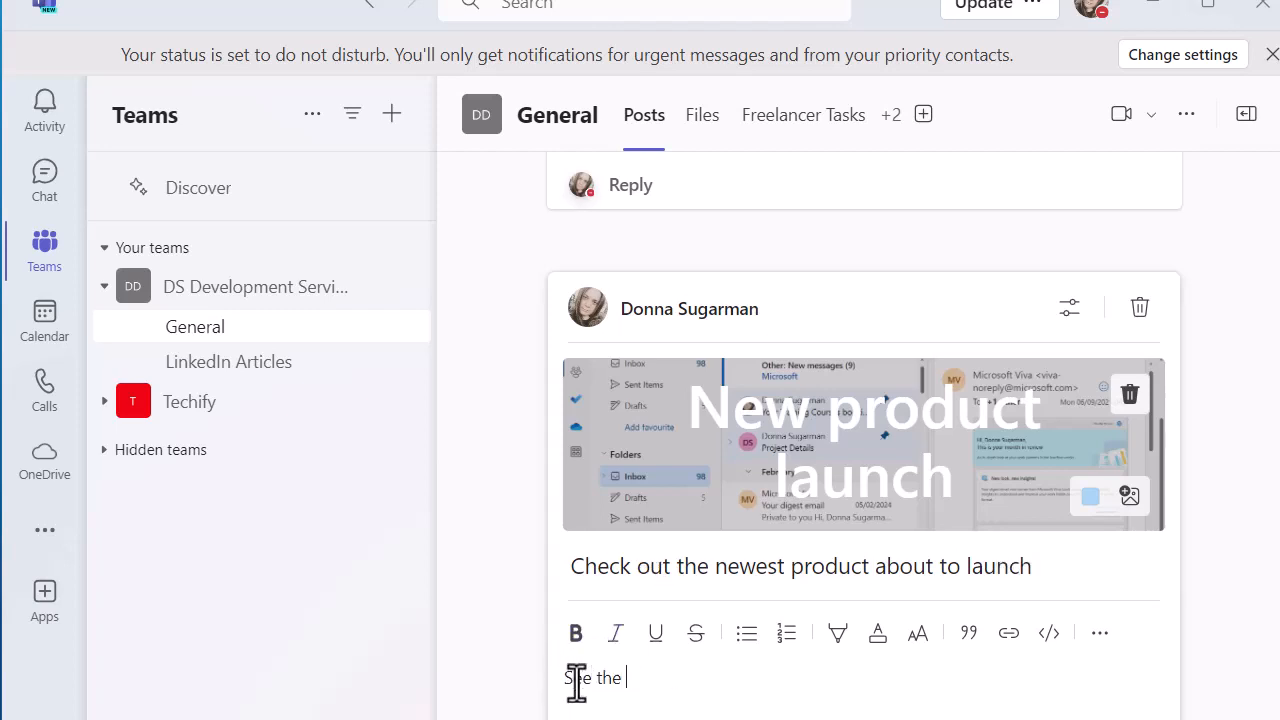
pyautogui.write('intranert')
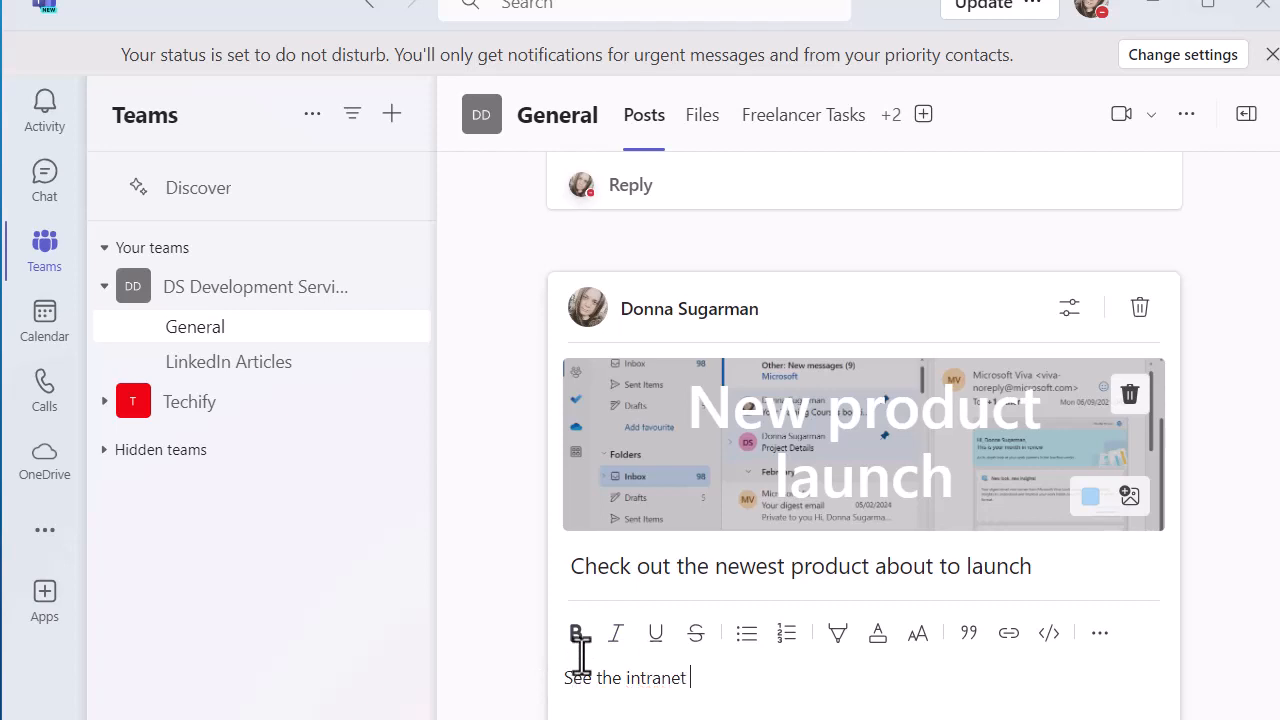
pyautogui.write('for more det')
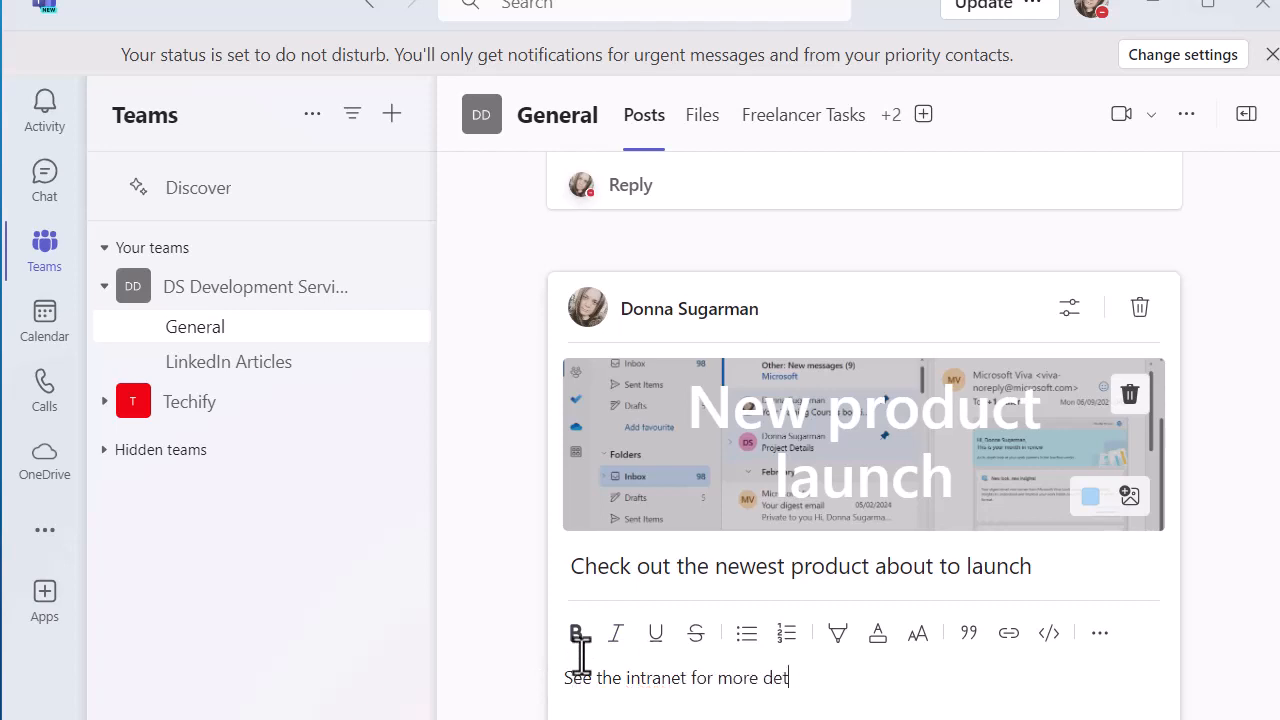
pyautogui.write('ails.')
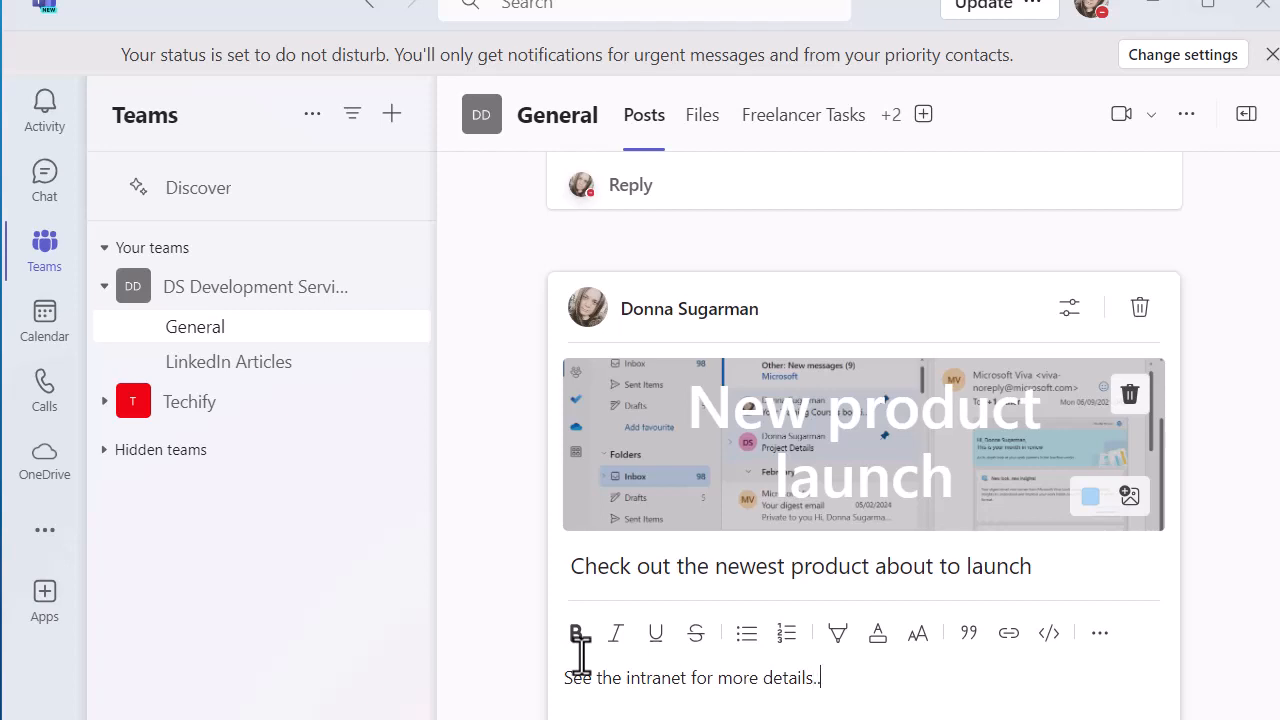
pyautogui.write('..')
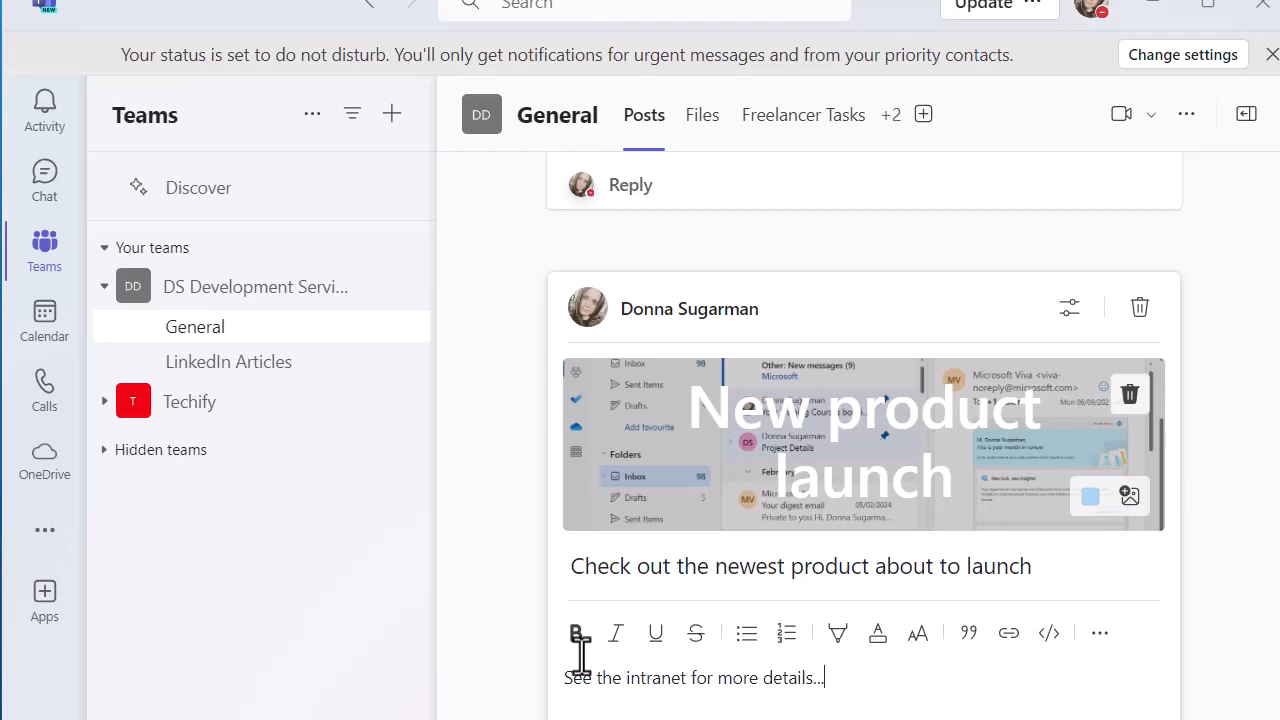
pyautogui.moveTo(1150, 630)
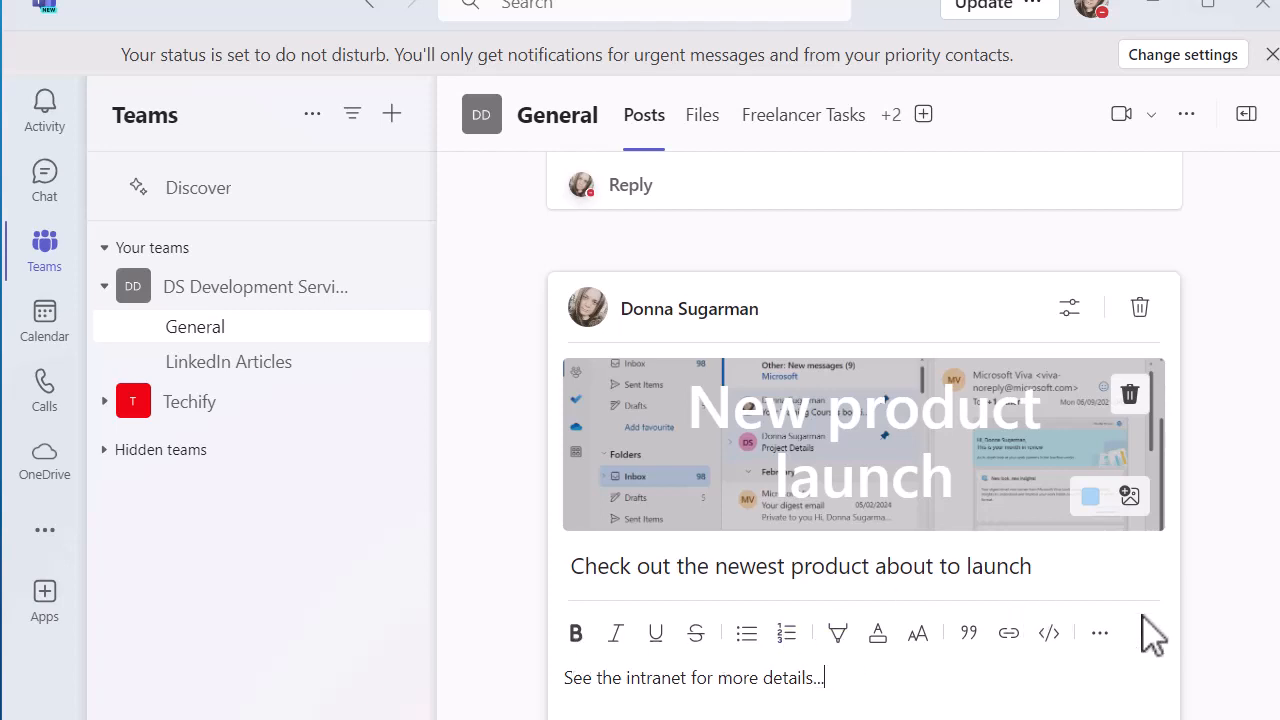
# Step: Post the New product launch announcement and view it in the General channel feed
pyautogui.scroll(-3)
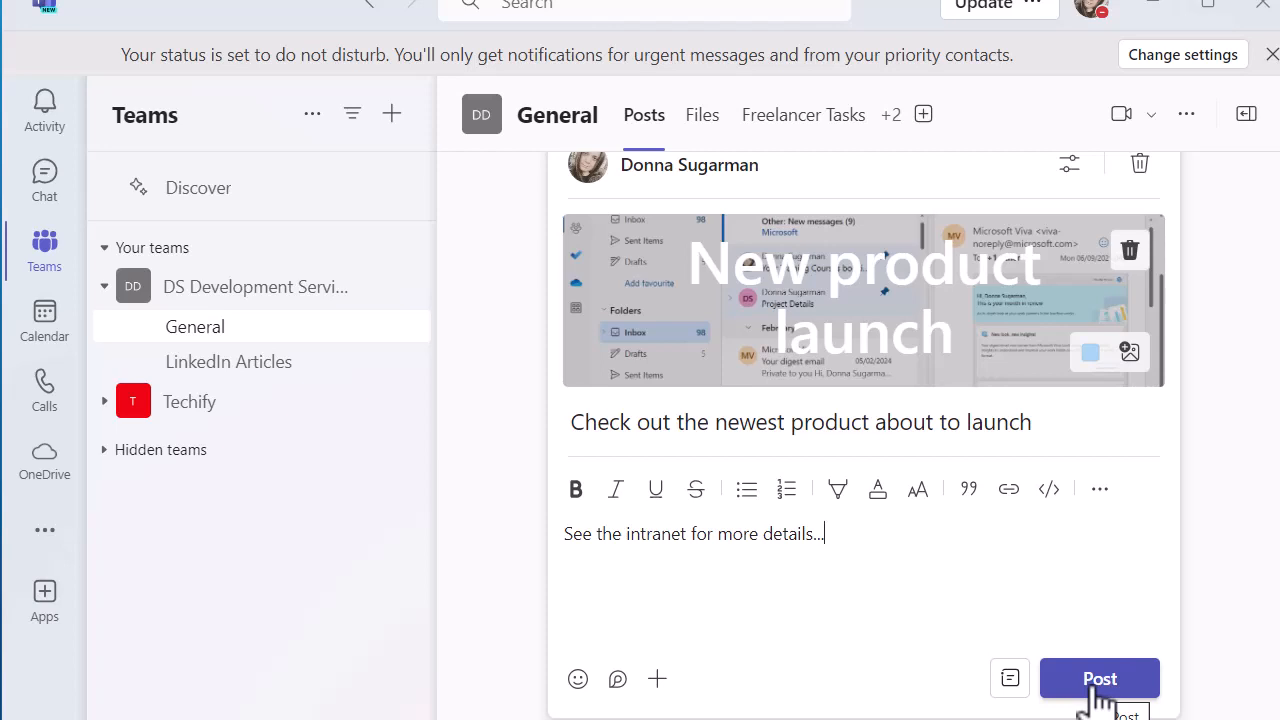
pyautogui.click(1099, 678)
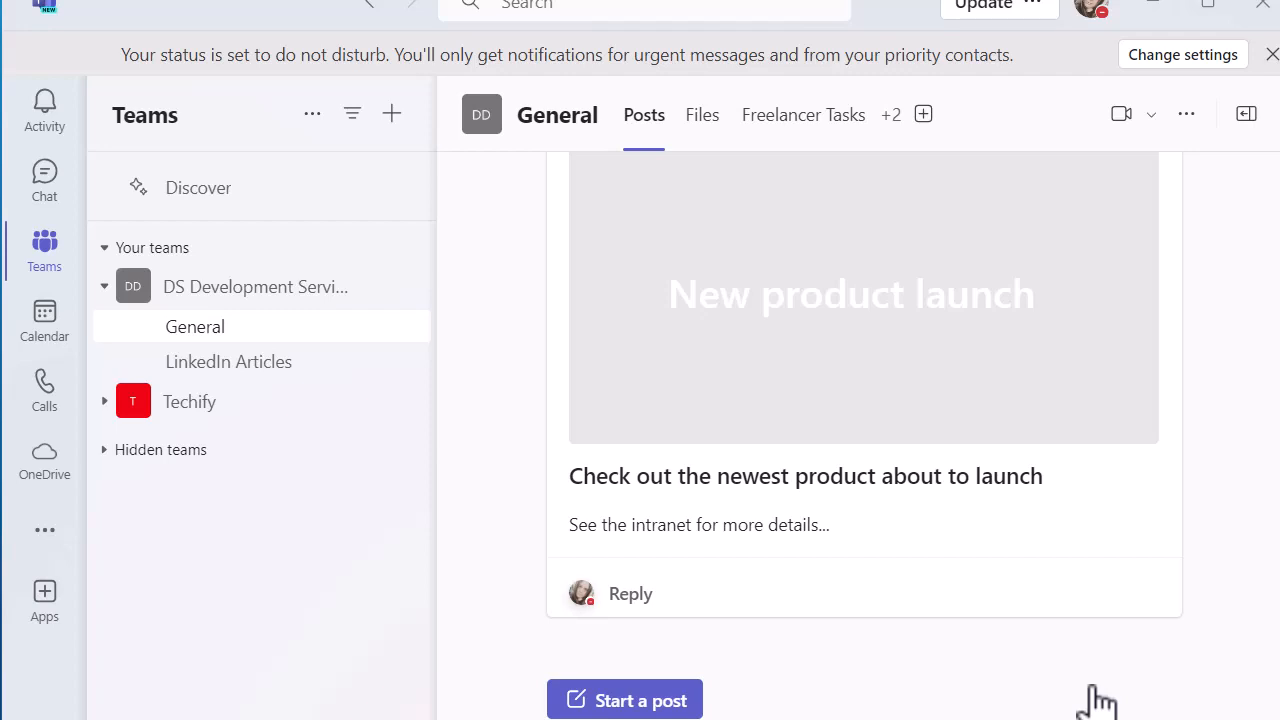
pyautogui.moveTo(1199, 630)
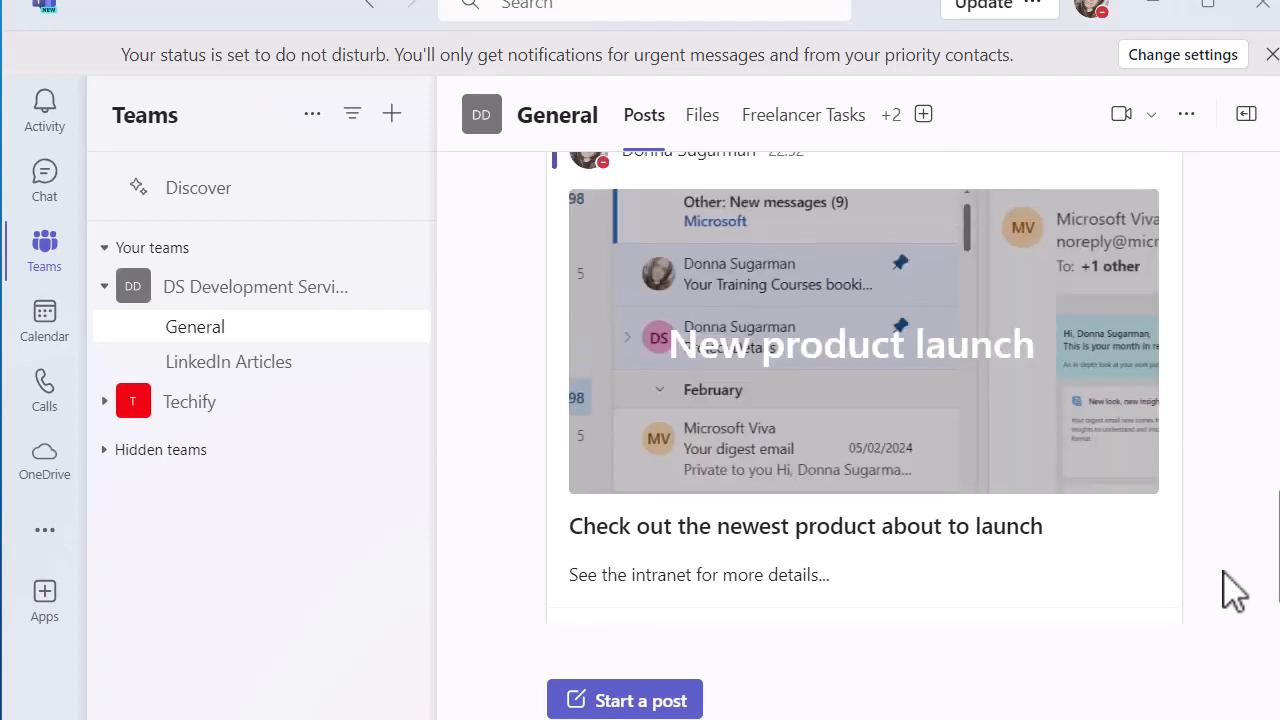
pyautogui.scroll(3)
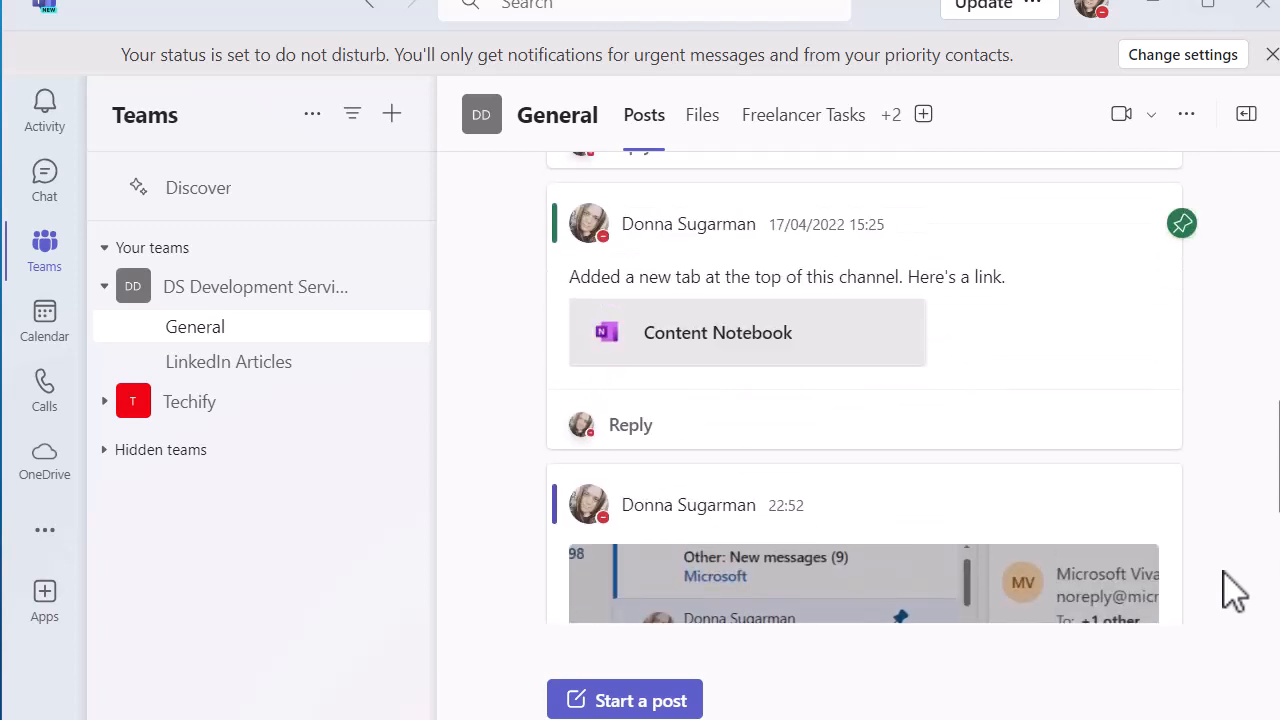
pyautogui.scroll(3)
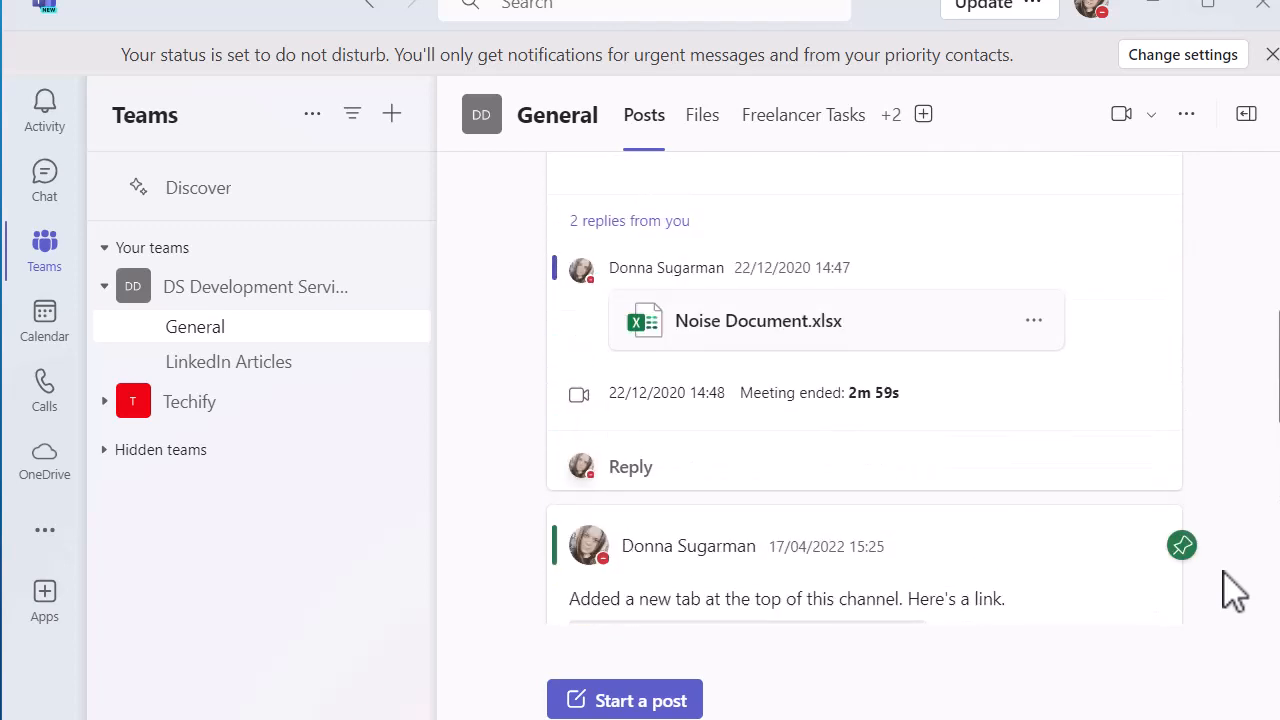